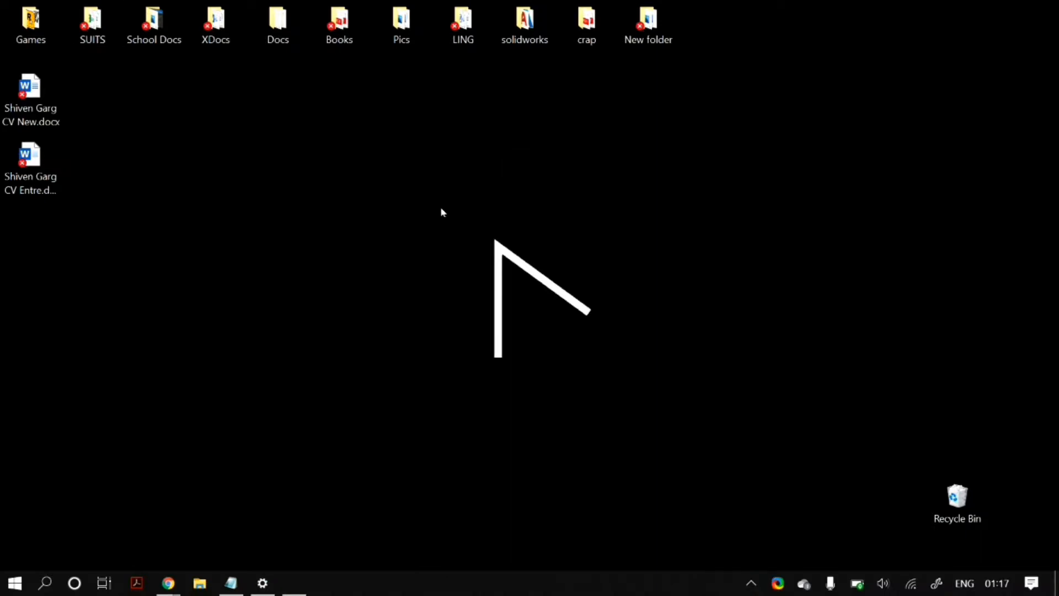
Search 'blue' from Start to find Bluetooth and other devices settings
click(14, 582)
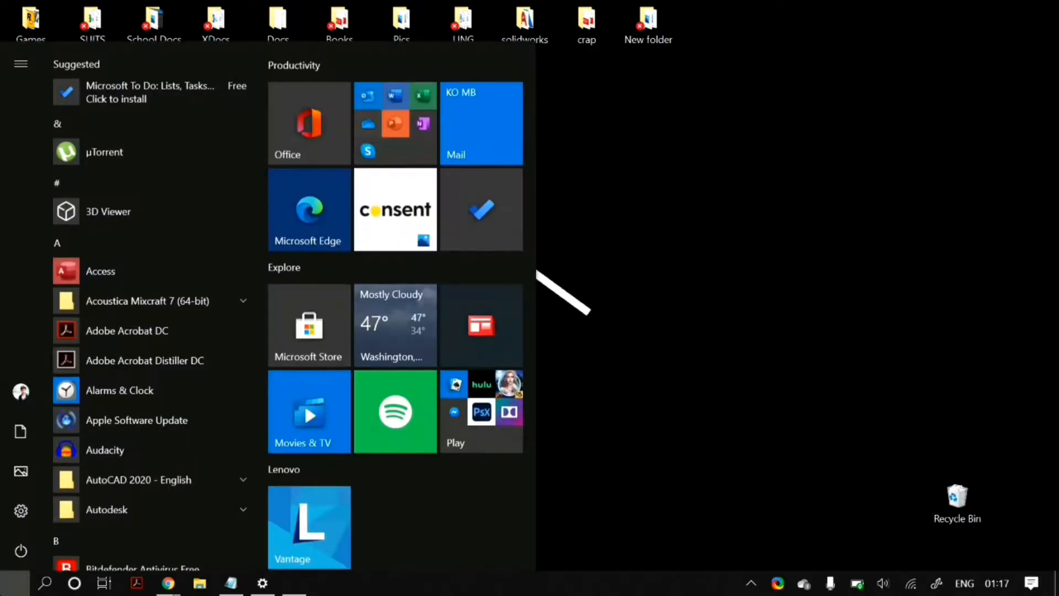
text(blue)
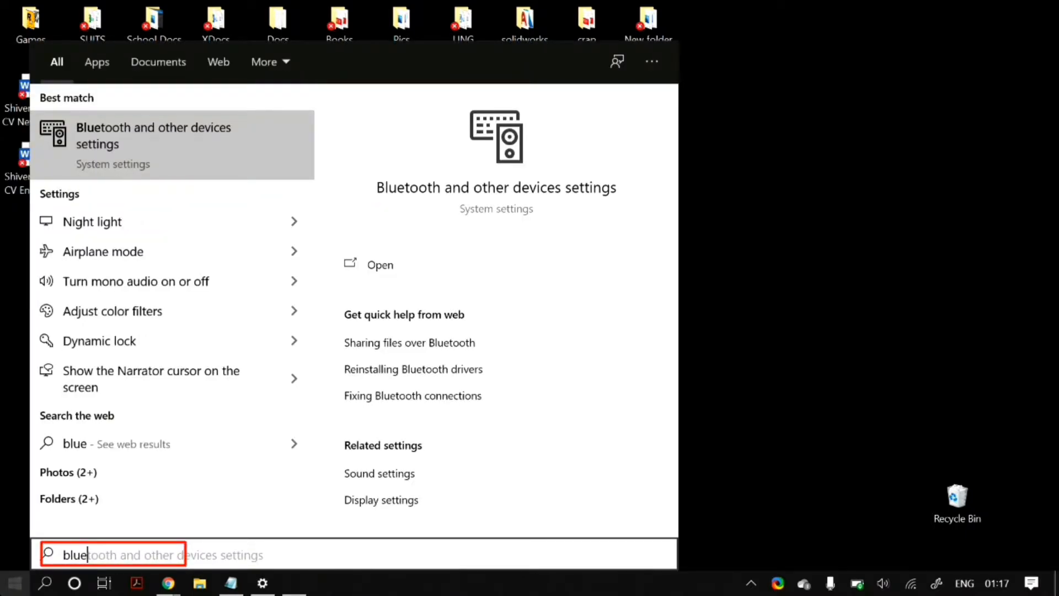
In Bluetooth & other devices, toggle Bluetooth off and back on
click(154, 135)
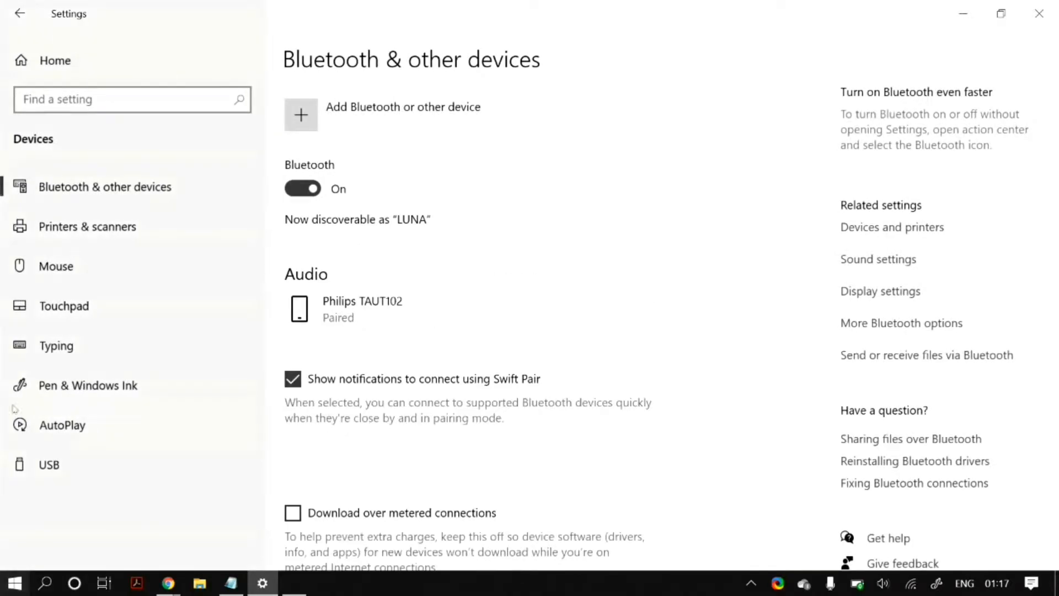
click(303, 188)
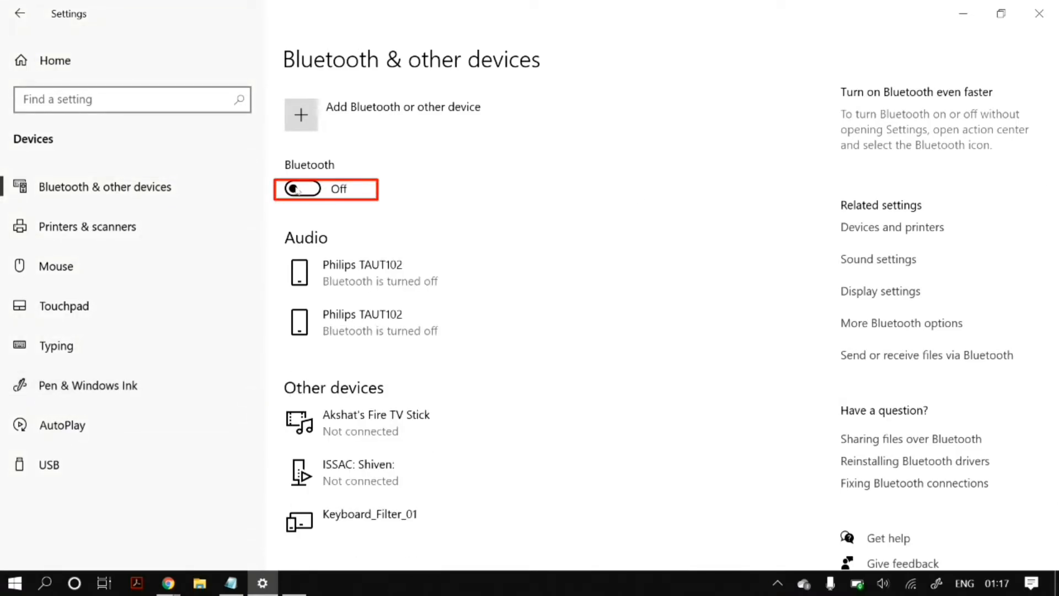
click(303, 189)
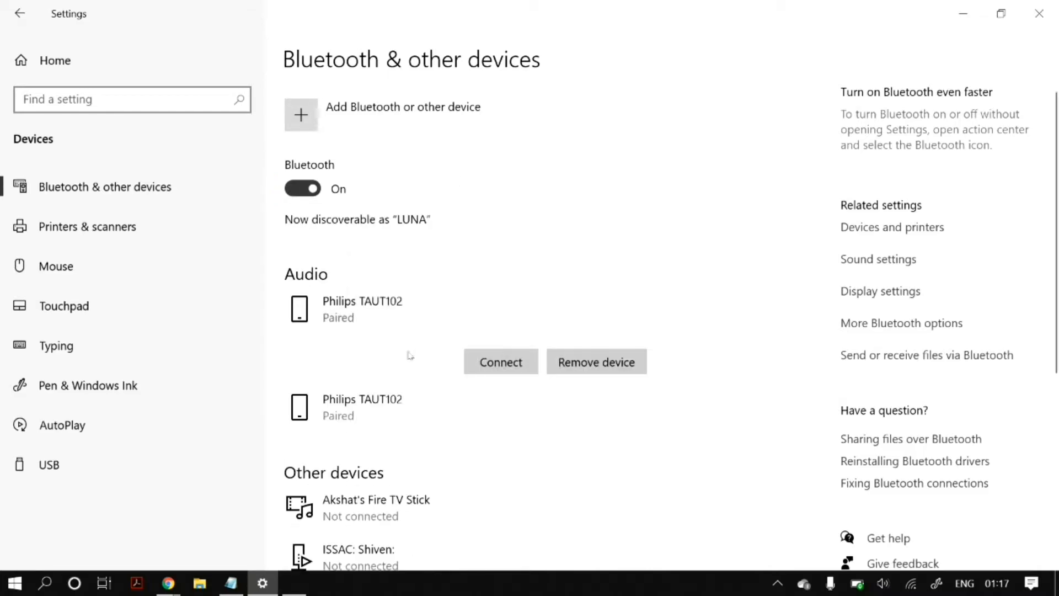
mouse_move(423, 300)
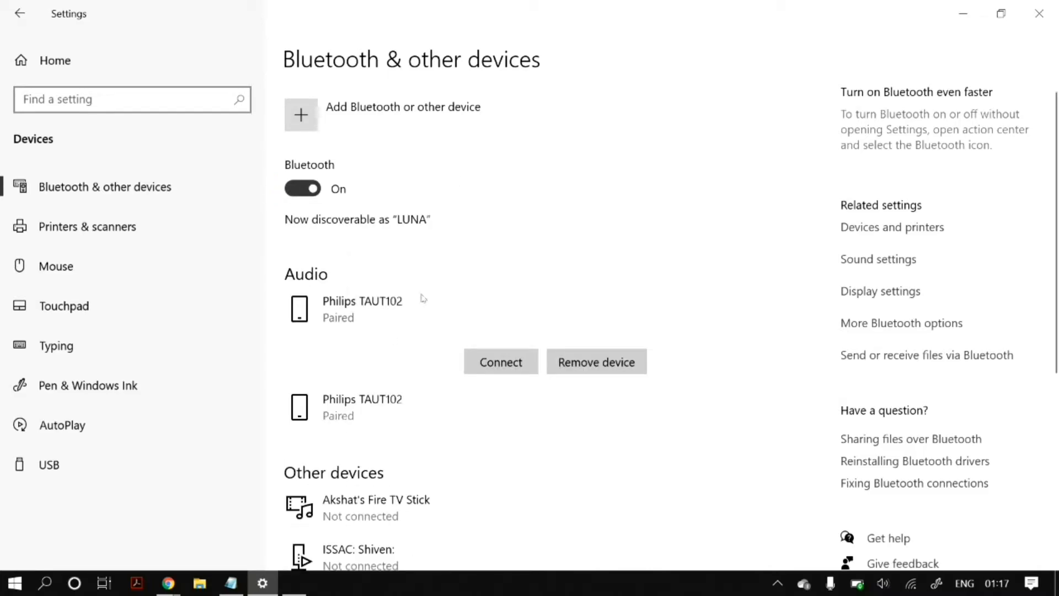
Connect the Philips TAUT102 audio device and close Settings
scroll(down, 3)
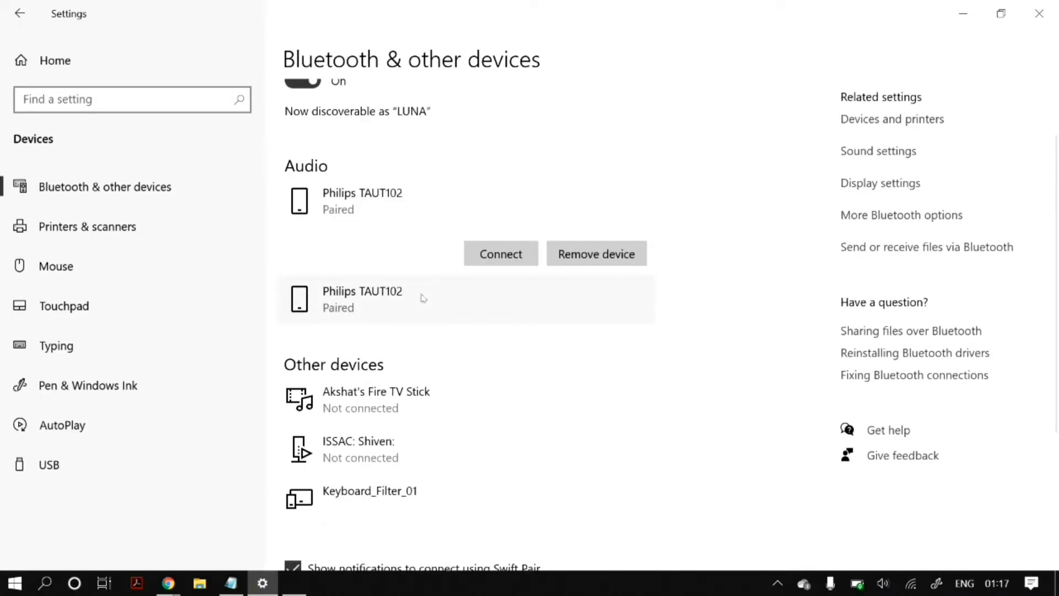
click(596, 254)
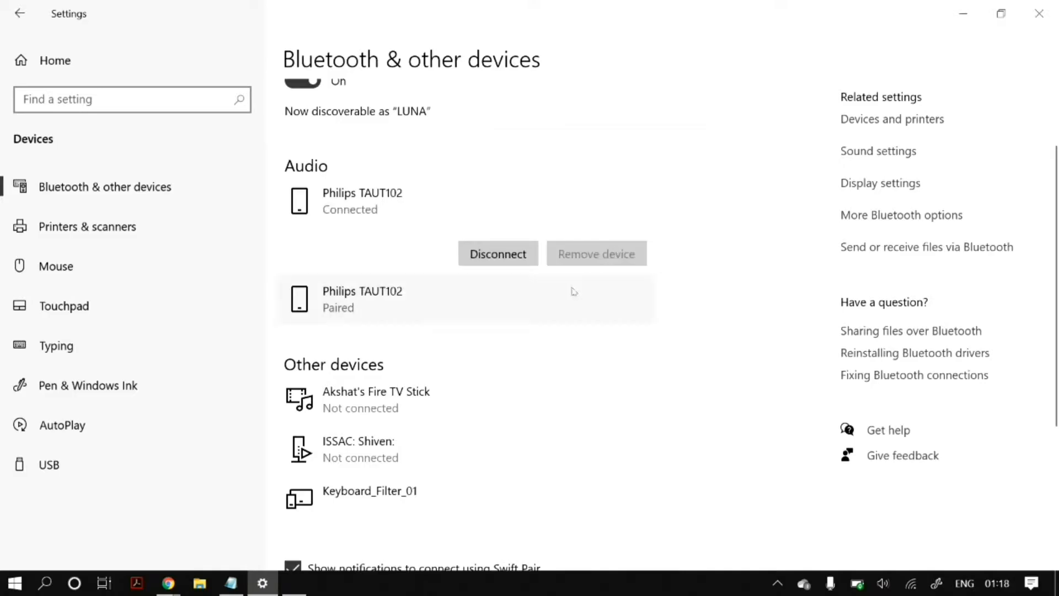
mouse_move(483, 289)
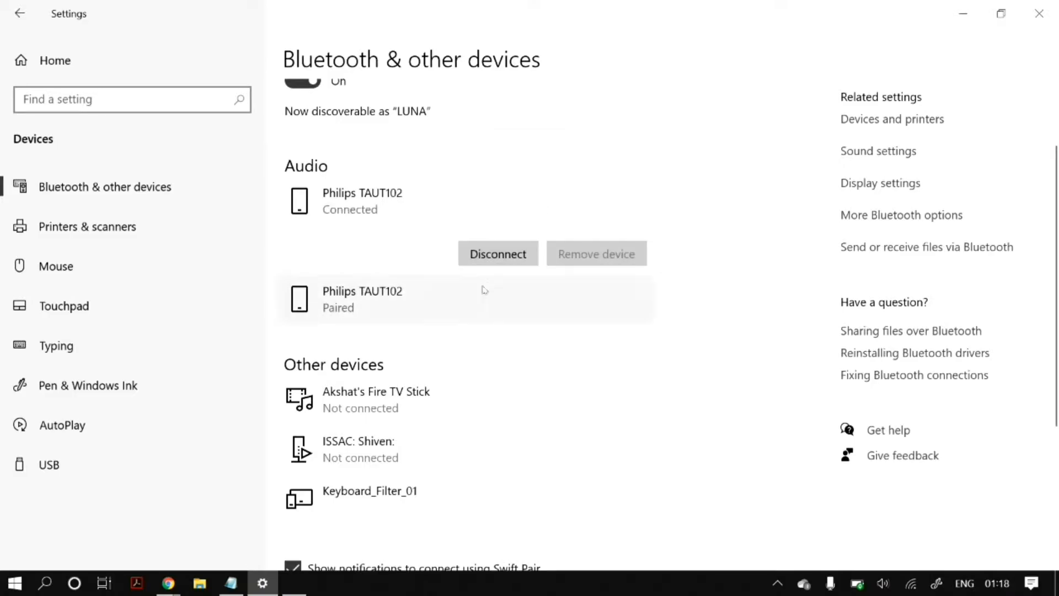
click(497, 254)
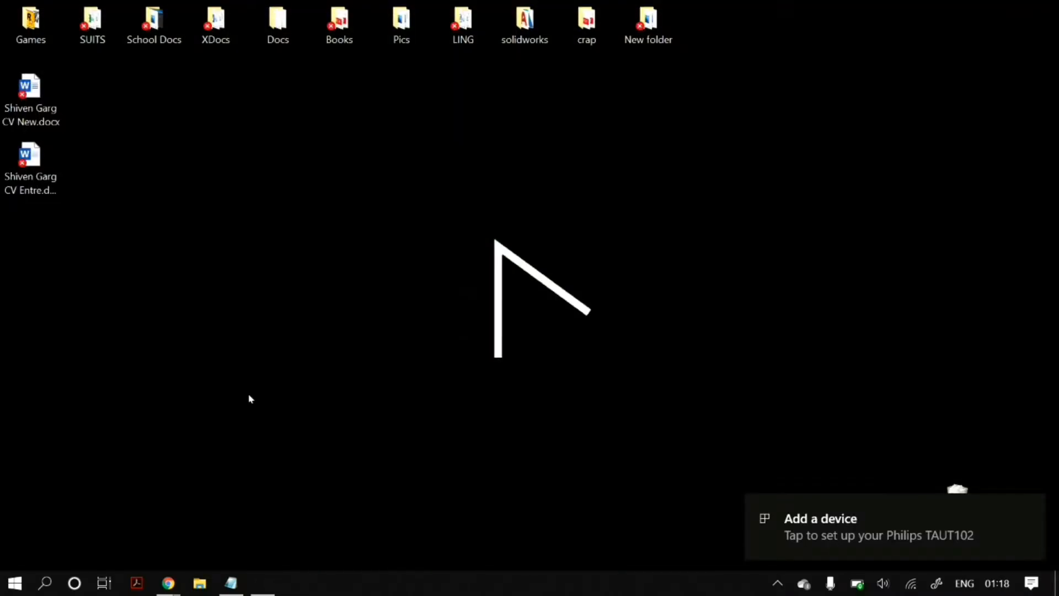
mouse_move(229, 397)
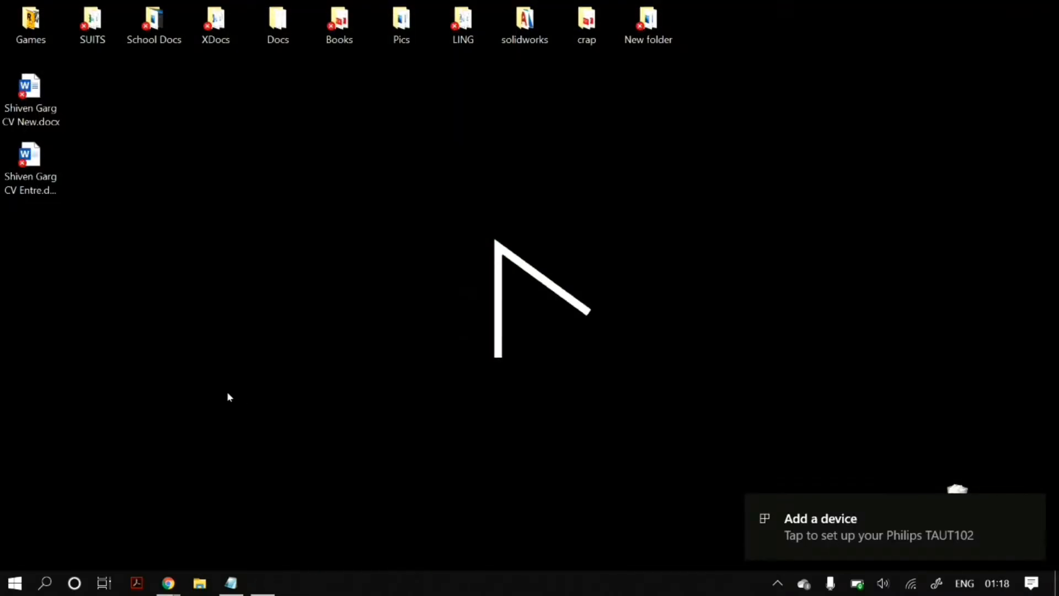
Search 'dev' to launch Device Manager and expand the Bluetooth category
text(dev)
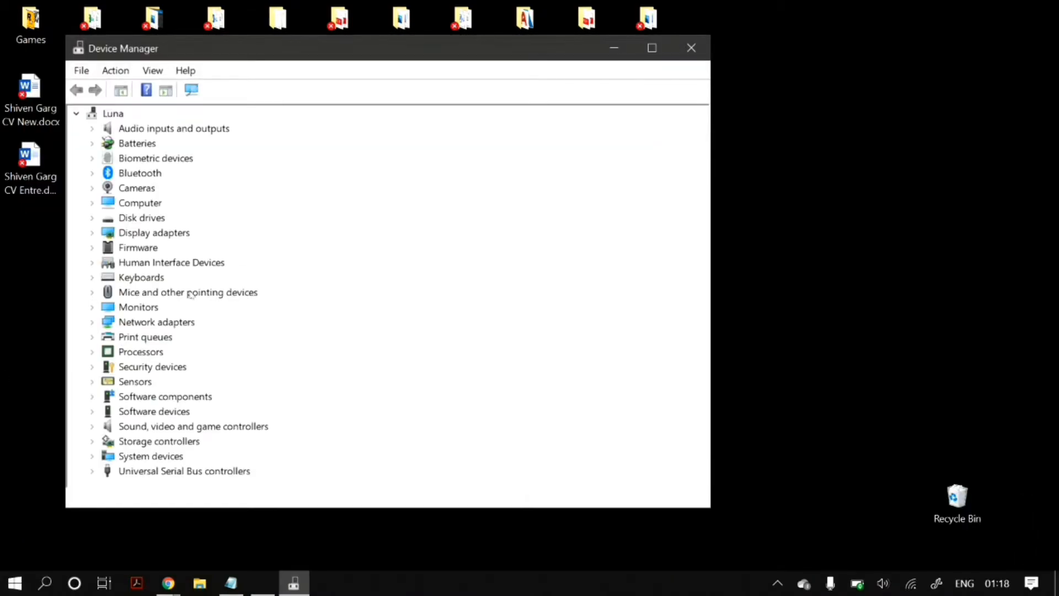
click(139, 173)
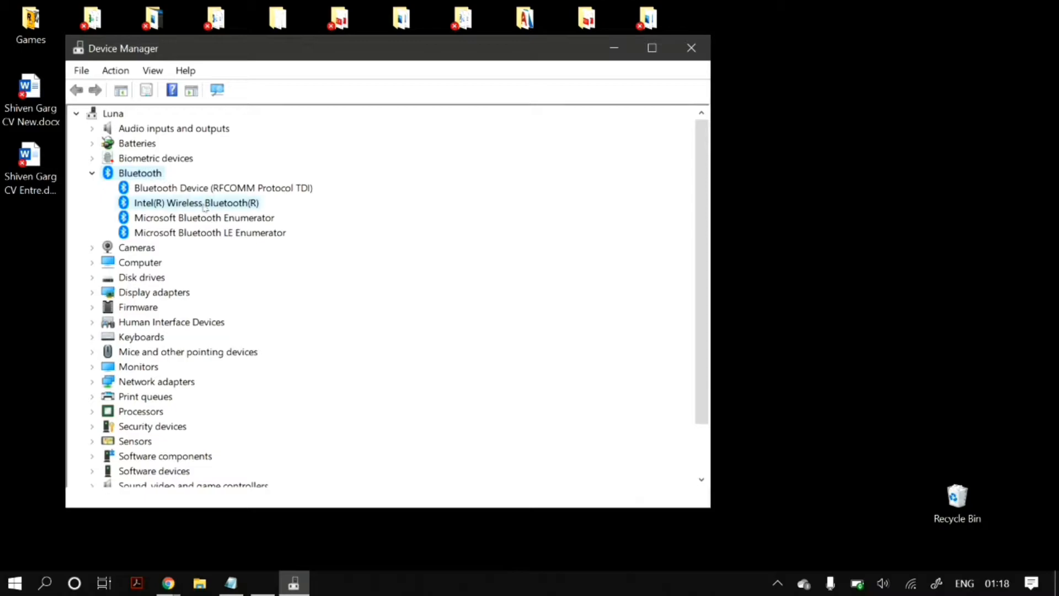
Uninstall the Intel(R) Wireless Bluetooth(R) adapter, keeping its driver software
click(196, 203)
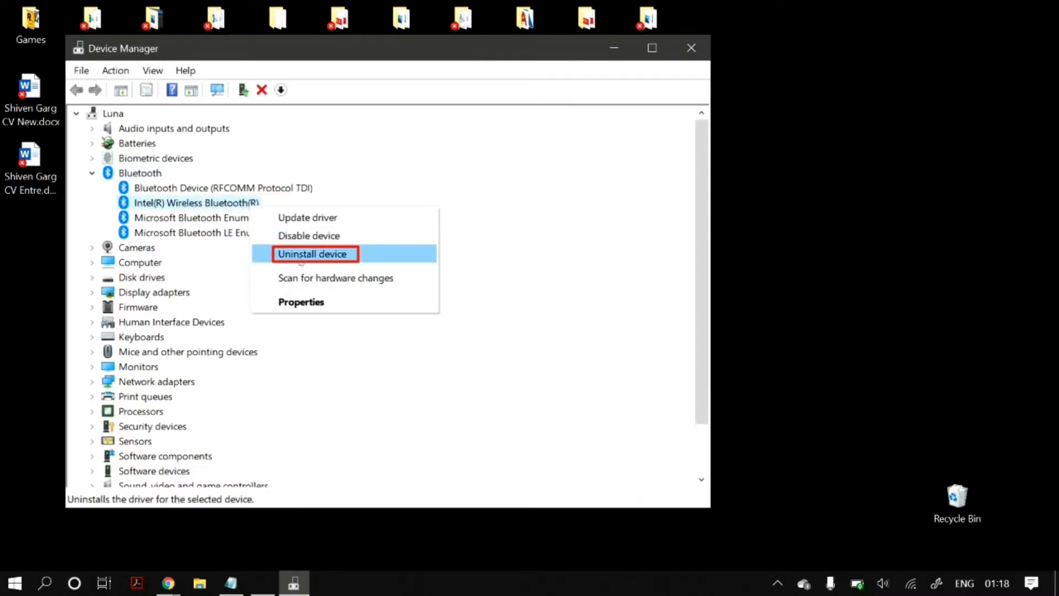
click(312, 254)
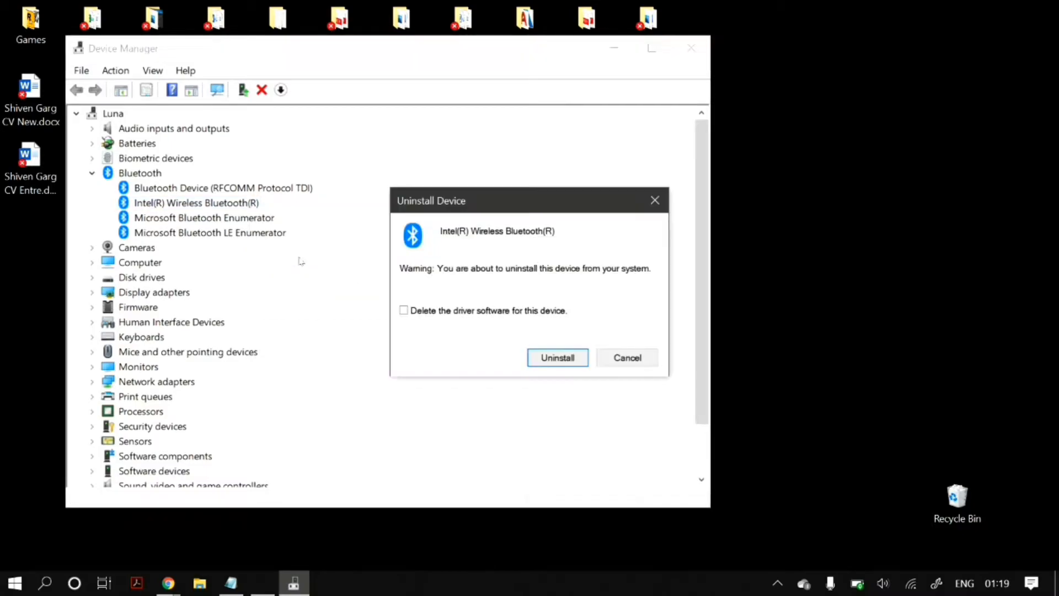
click(404, 310)
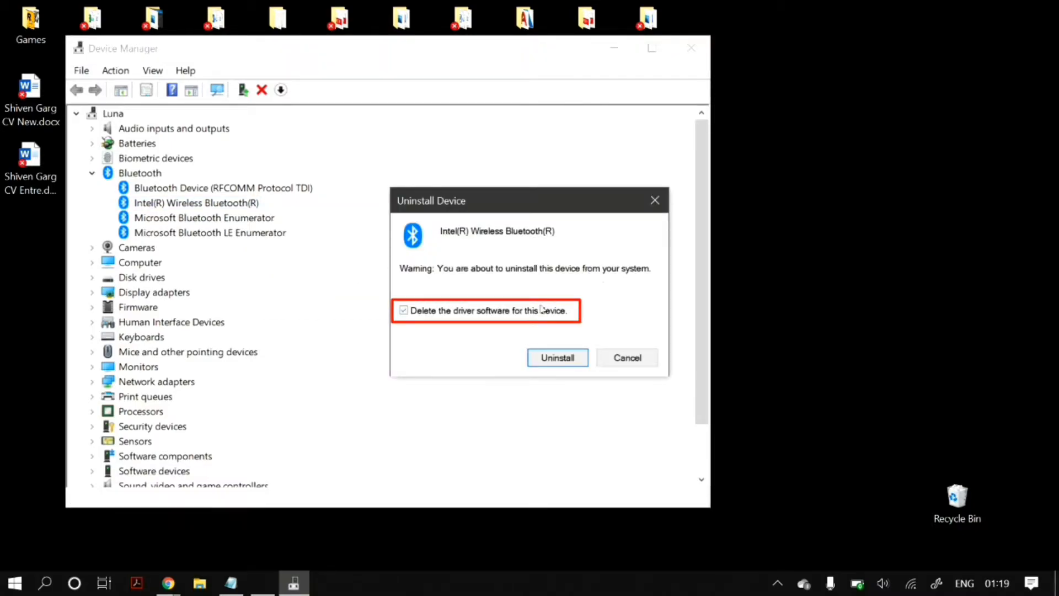
click(403, 310)
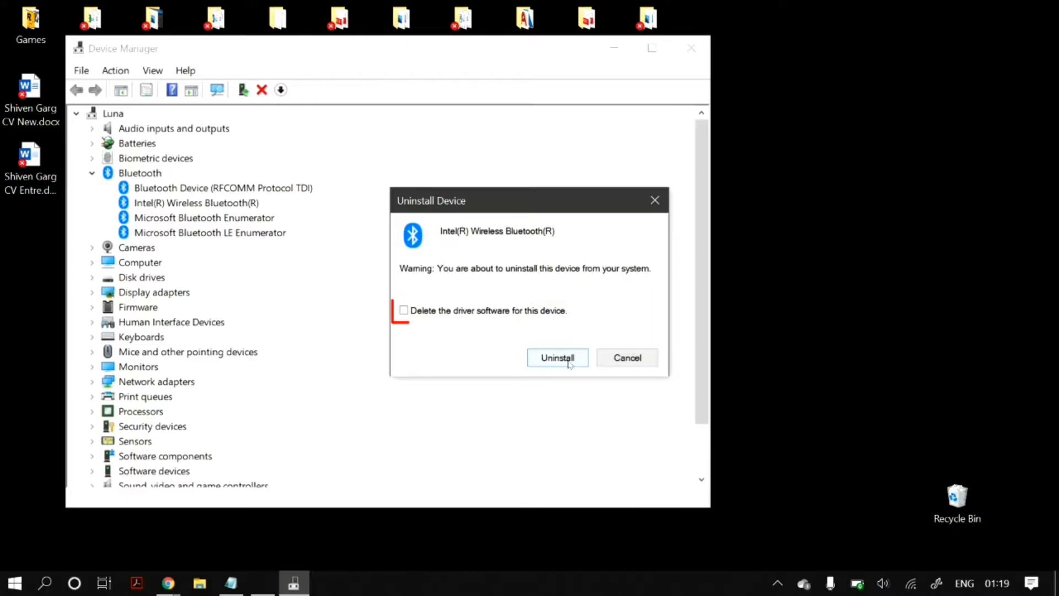
click(556, 357)
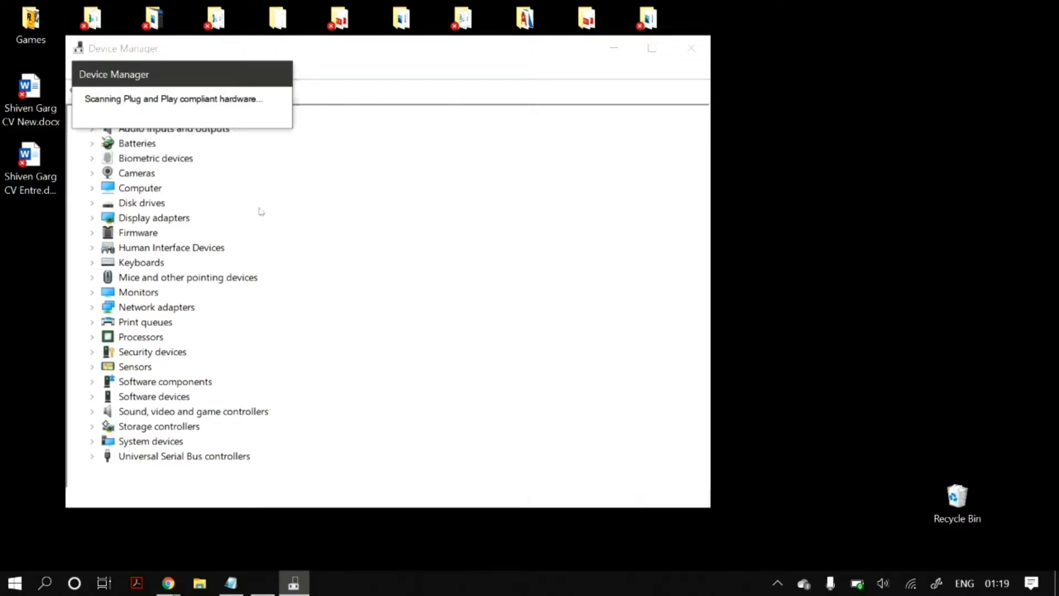
mouse_move(282, 230)
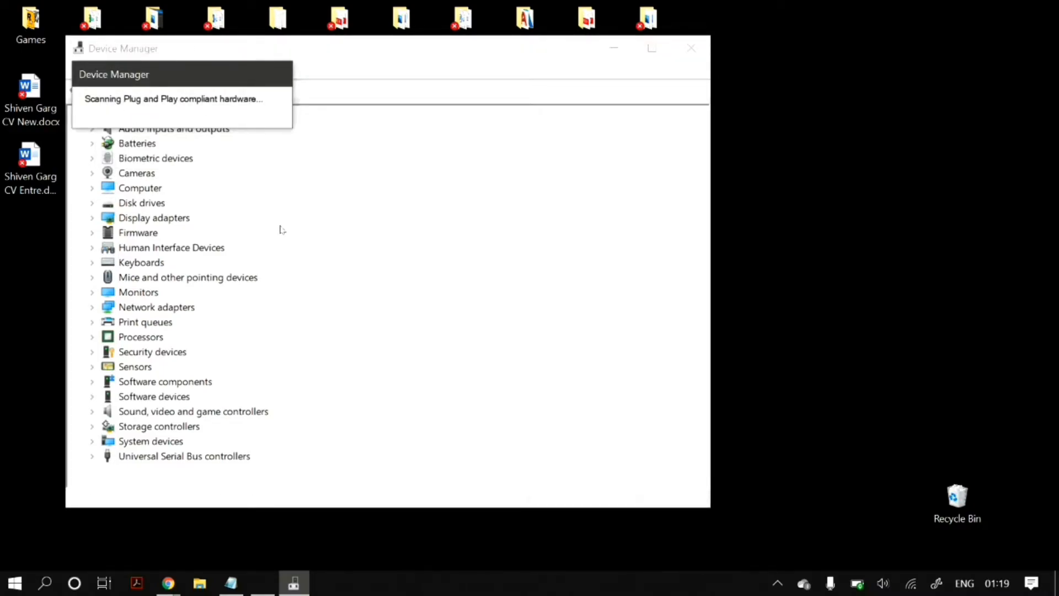
Search automatically for an updated Intel Bluetooth driver; the best driver is already installed
right_click(169, 202)
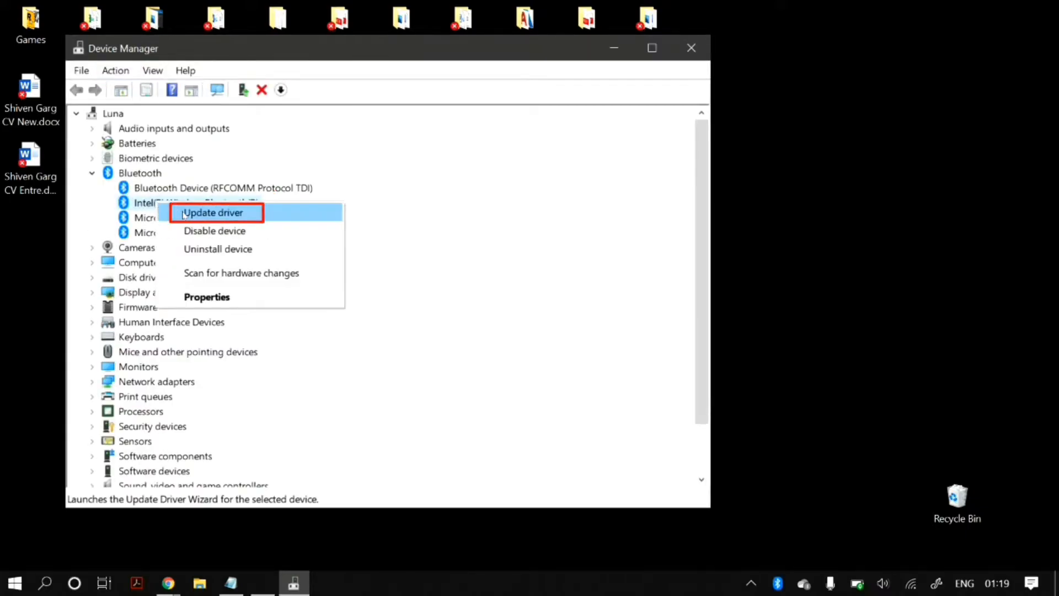
click(212, 212)
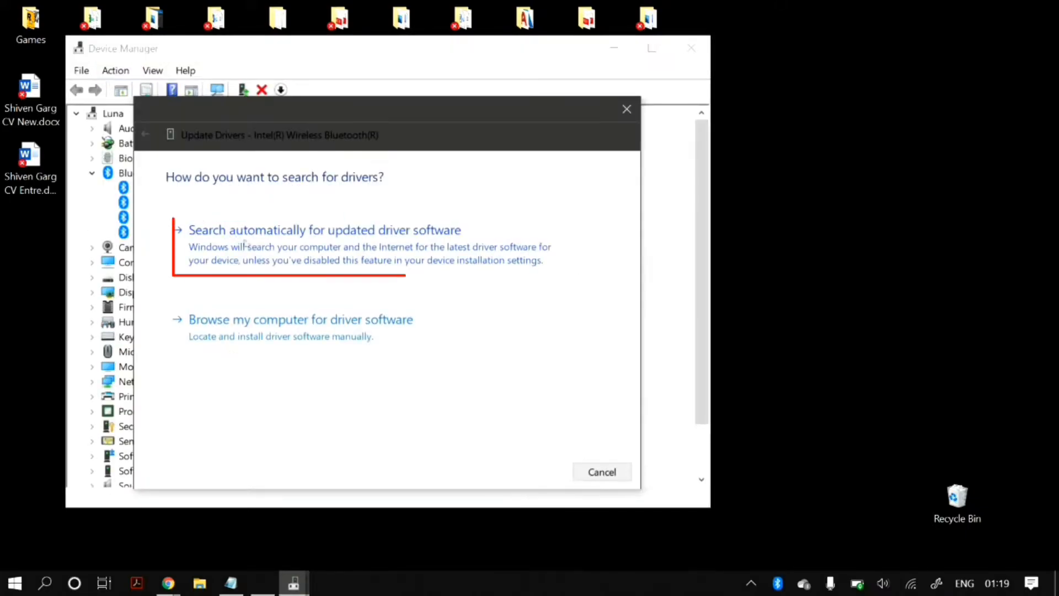
click(325, 230)
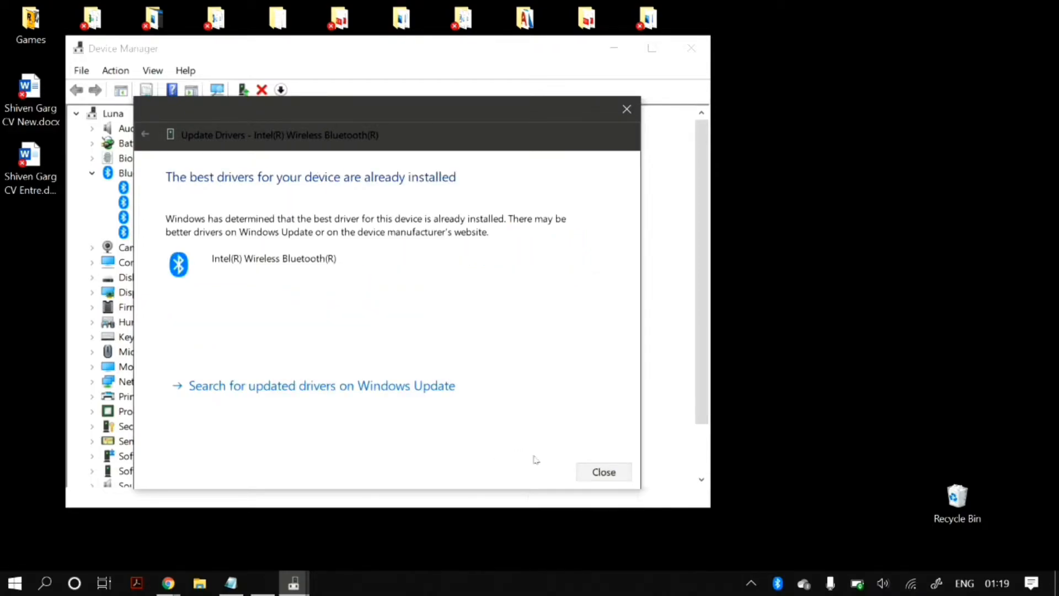
click(602, 472)
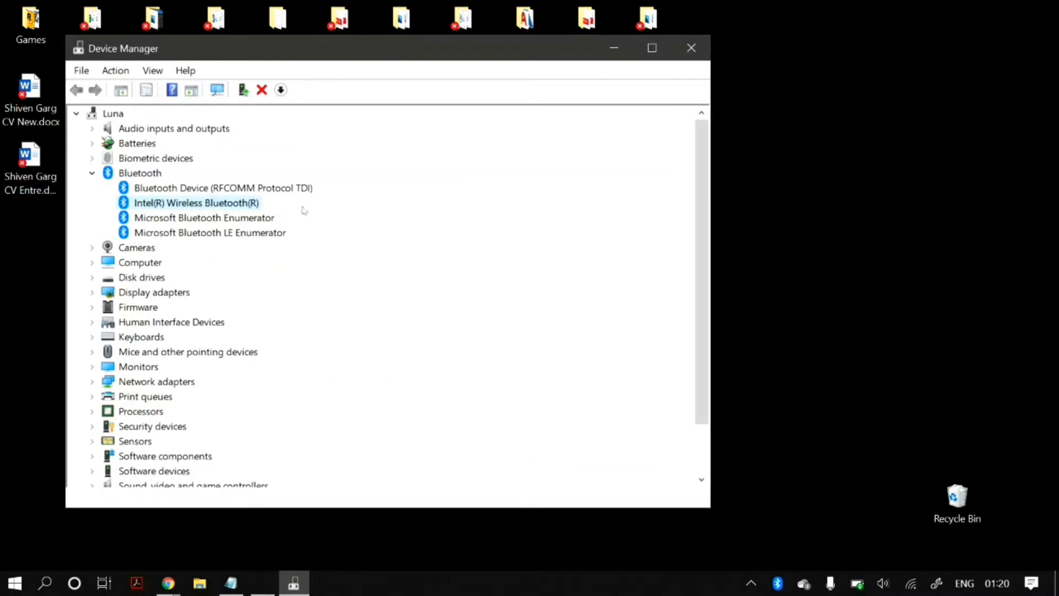
Manually reinstall the Intel(R) Wireless Bluetooth(R) driver from the compatible drivers list on this computer
right_click(196, 203)
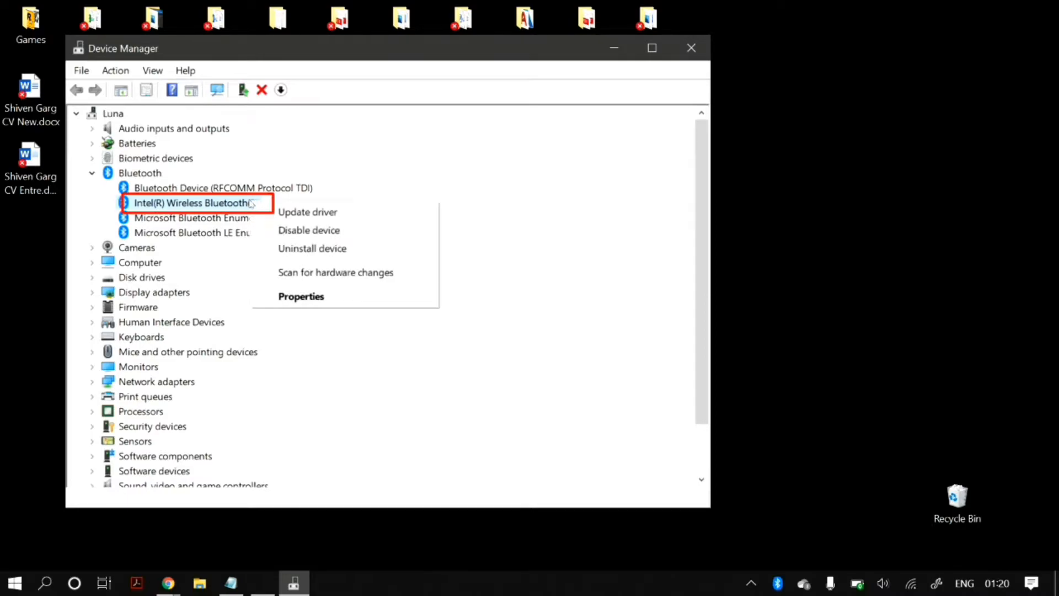
mouse_move(310, 229)
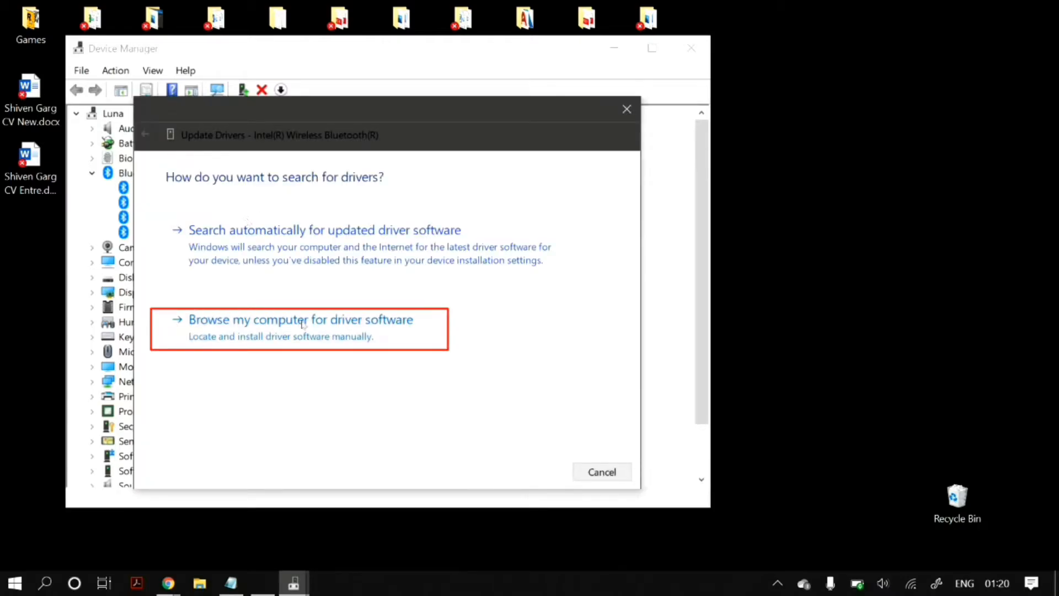
click(299, 320)
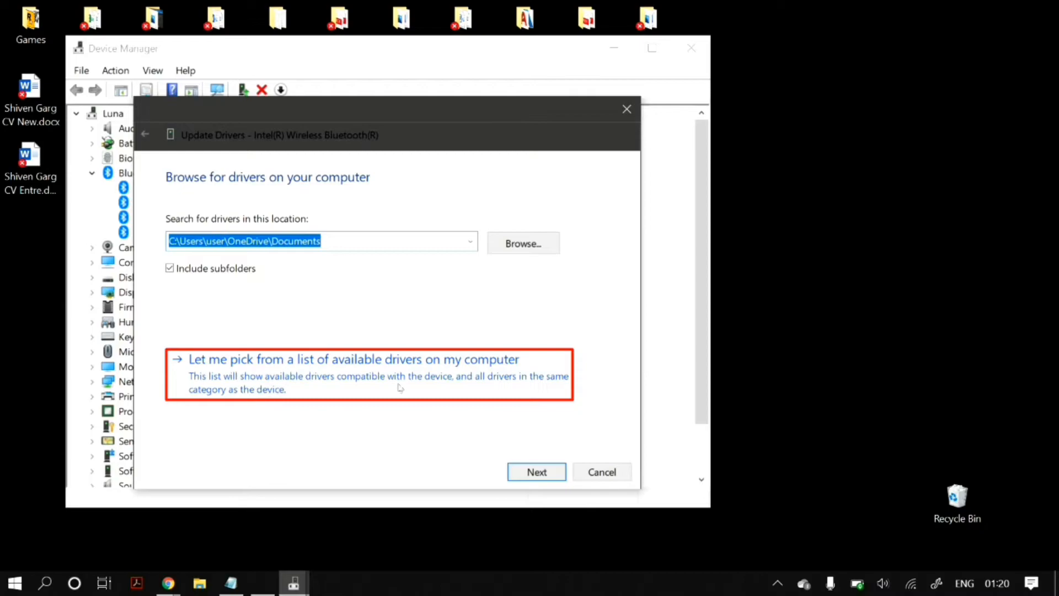
click(353, 359)
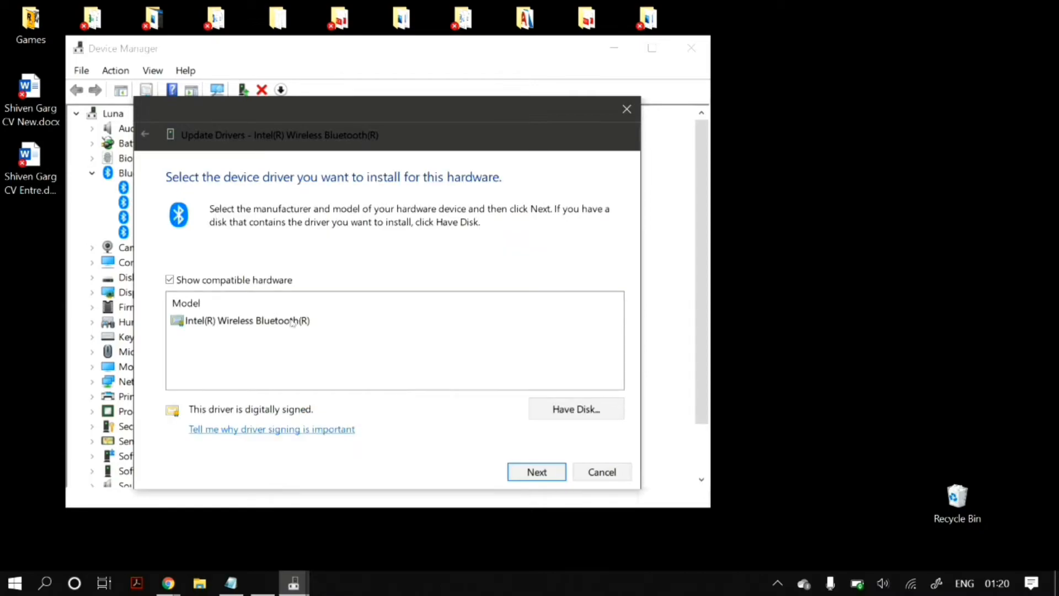
click(243, 320)
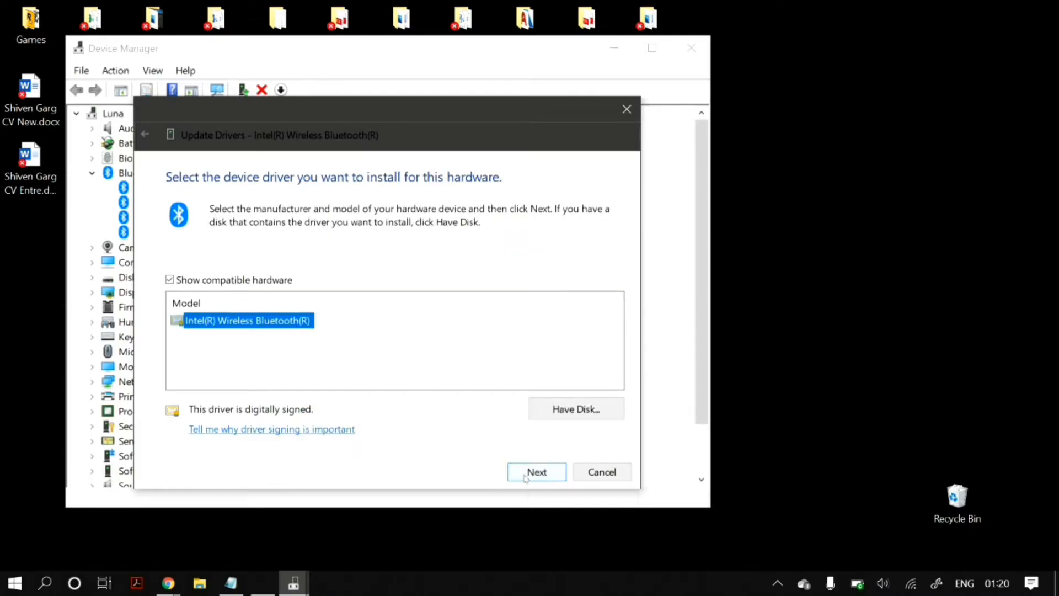
click(537, 472)
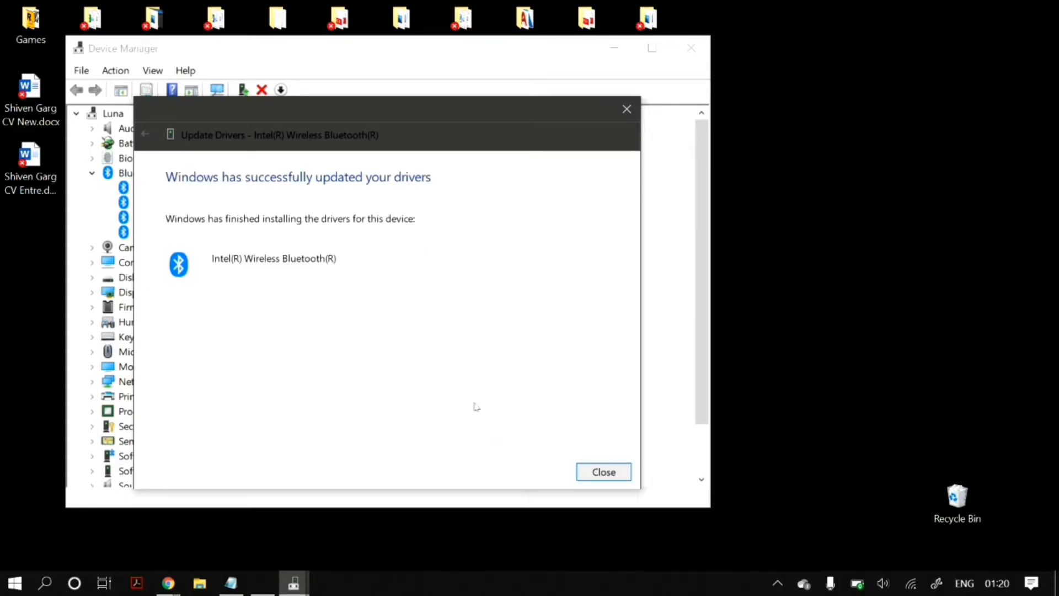
click(602, 472)
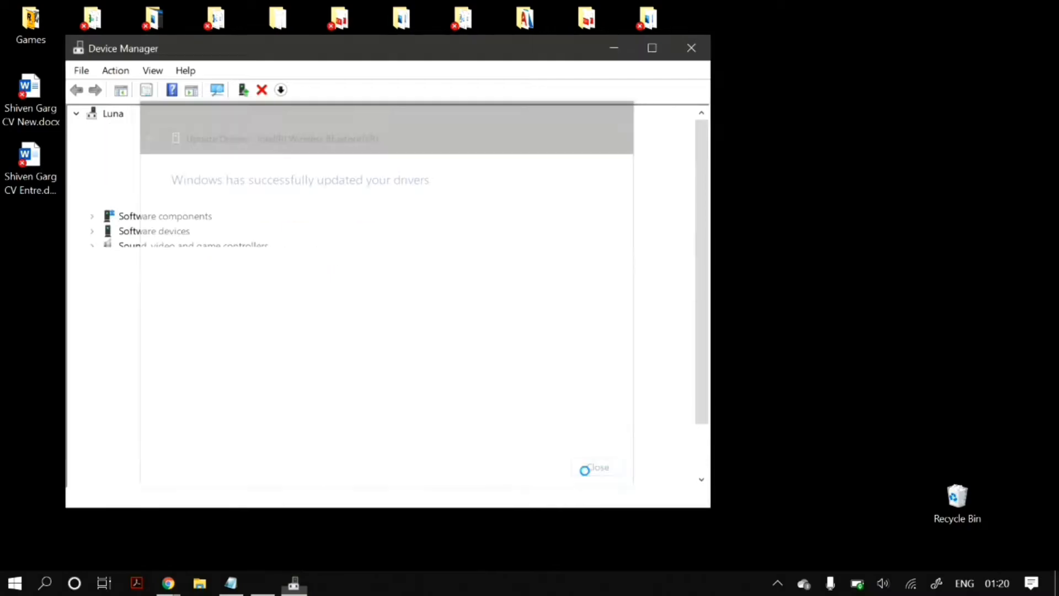
click(594, 468)
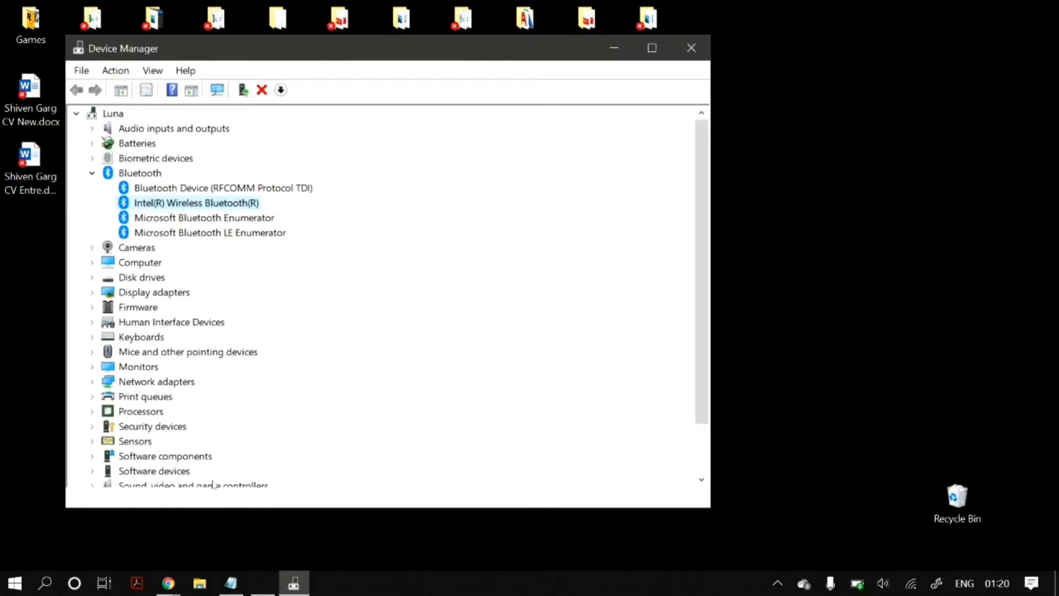
click(167, 583)
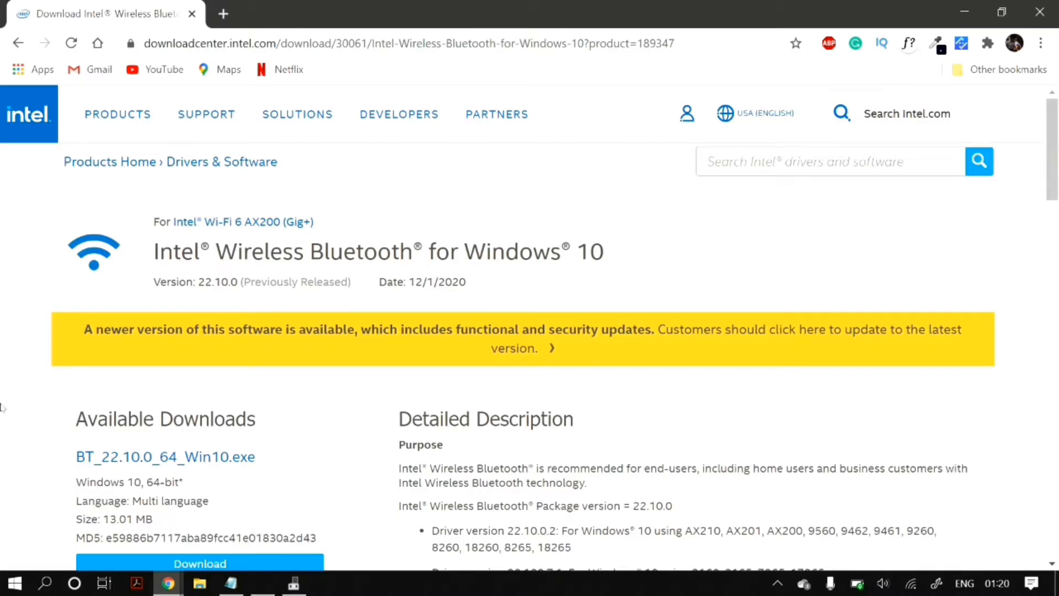
scroll(down, 3)
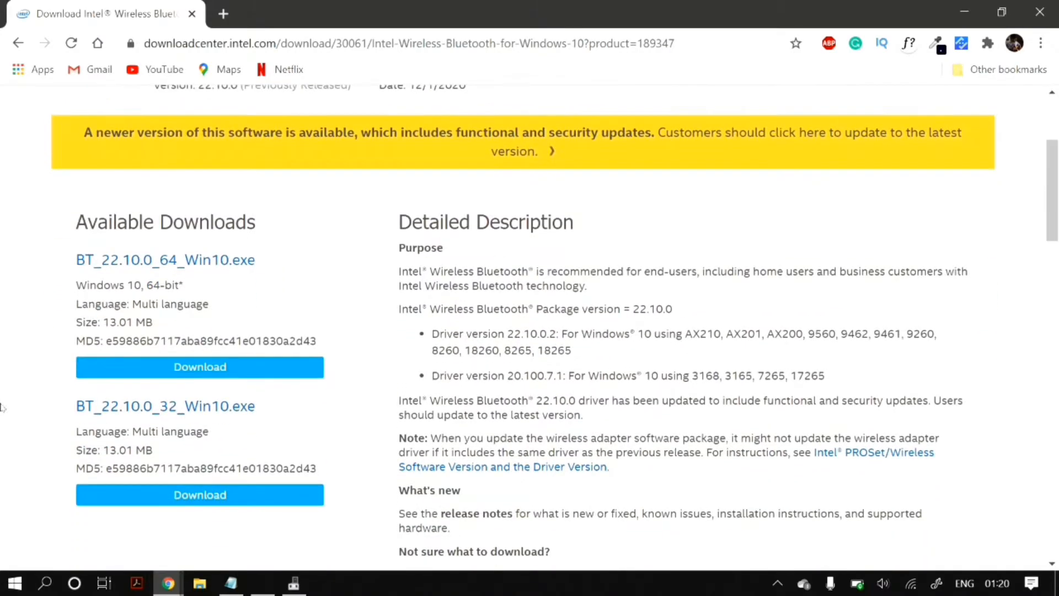
double_click(175, 239)
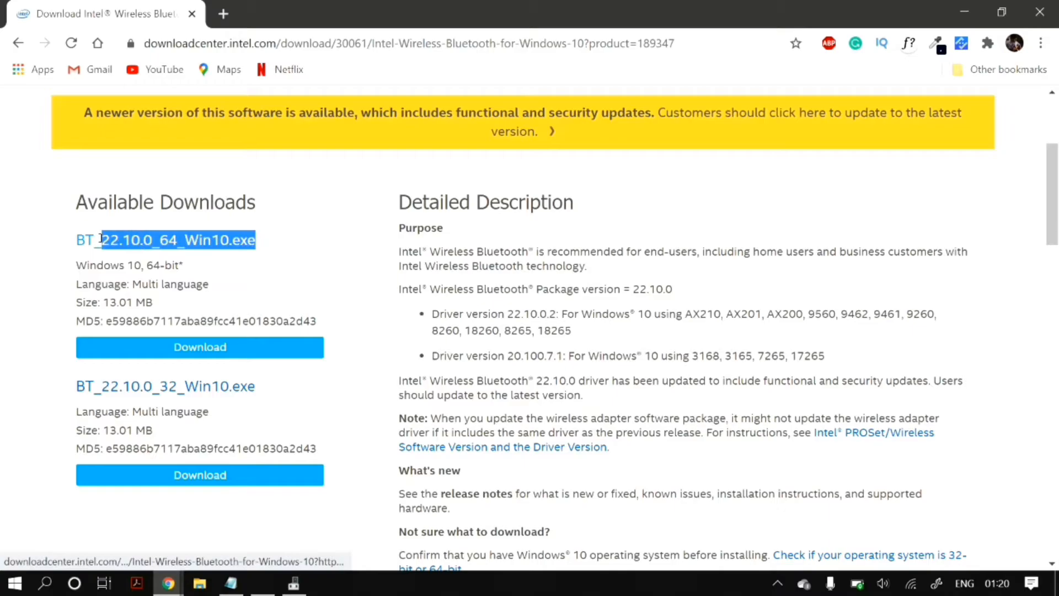
double_click(162, 265)
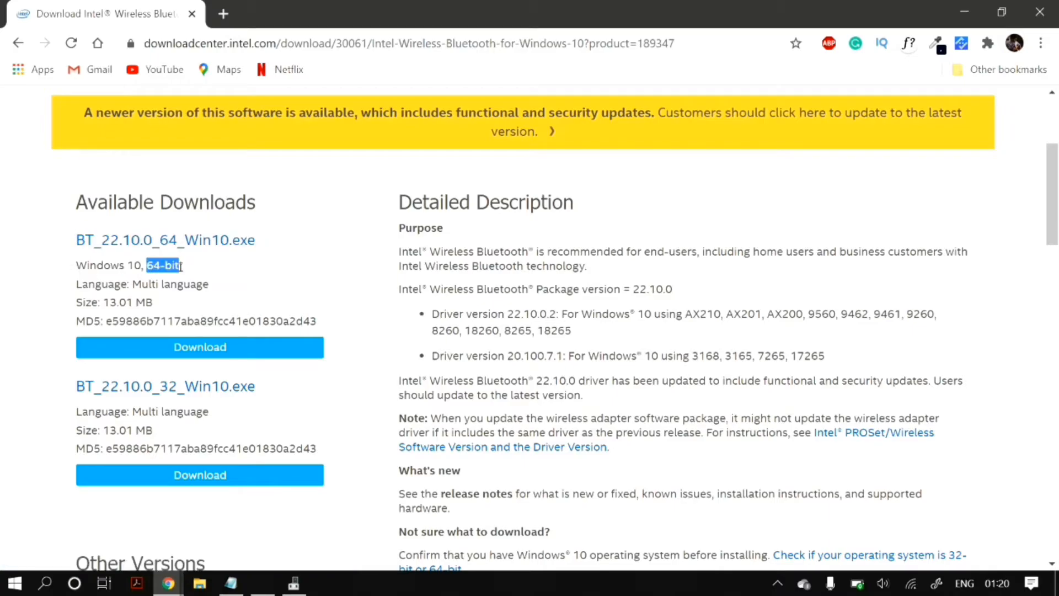
click(199, 346)
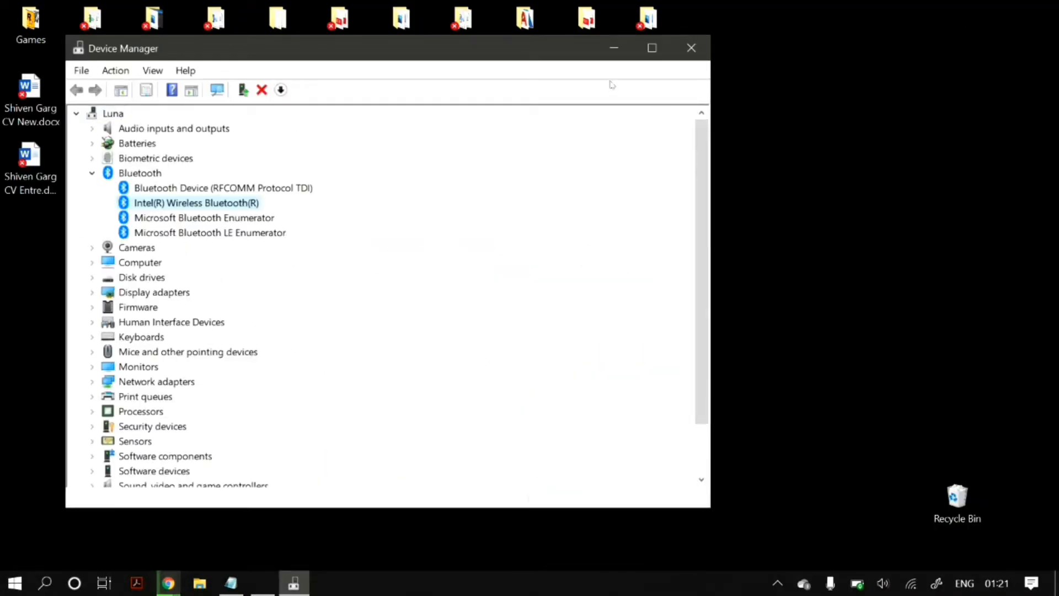
Search 'run' from the taskbar to bring up the Run dialog
click(690, 47)
text(r)
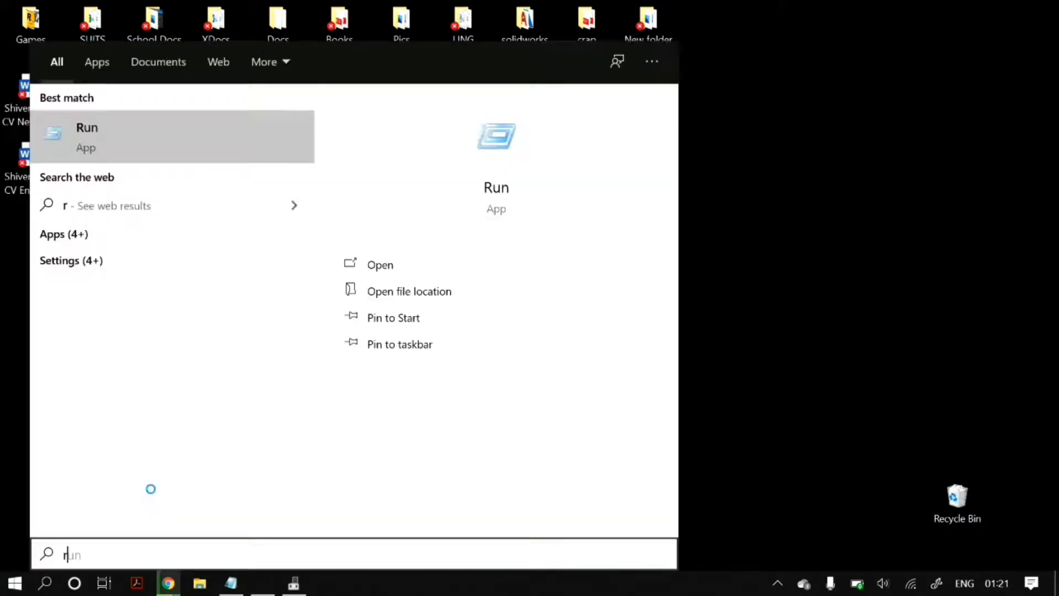
text(un)
text(s)
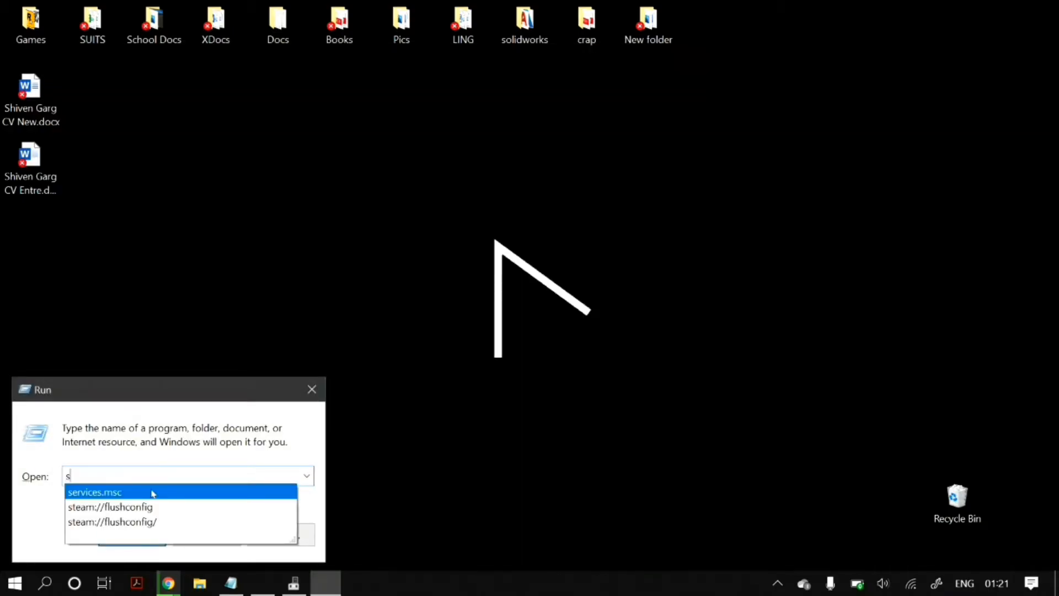
Launch services.msc and restart the Bluetooth Support Service
click(92, 492)
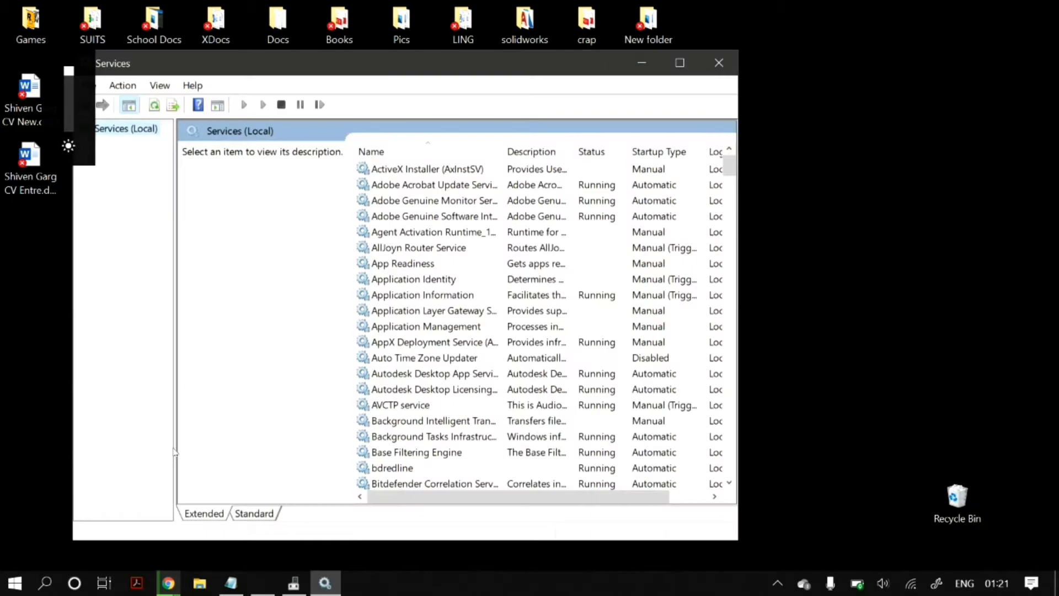
scroll(down, 3)
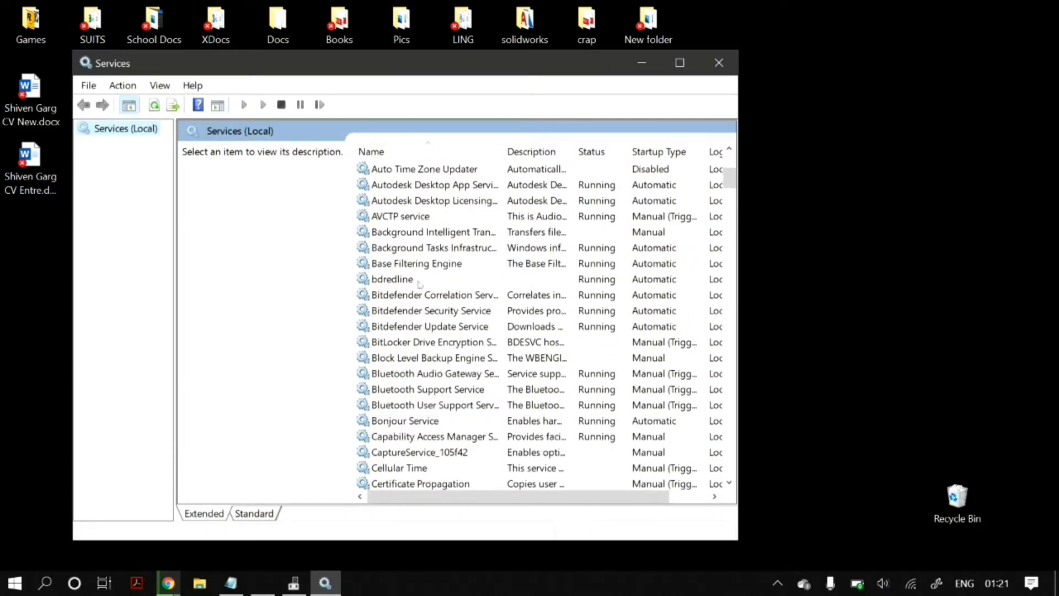
scroll(down, 3)
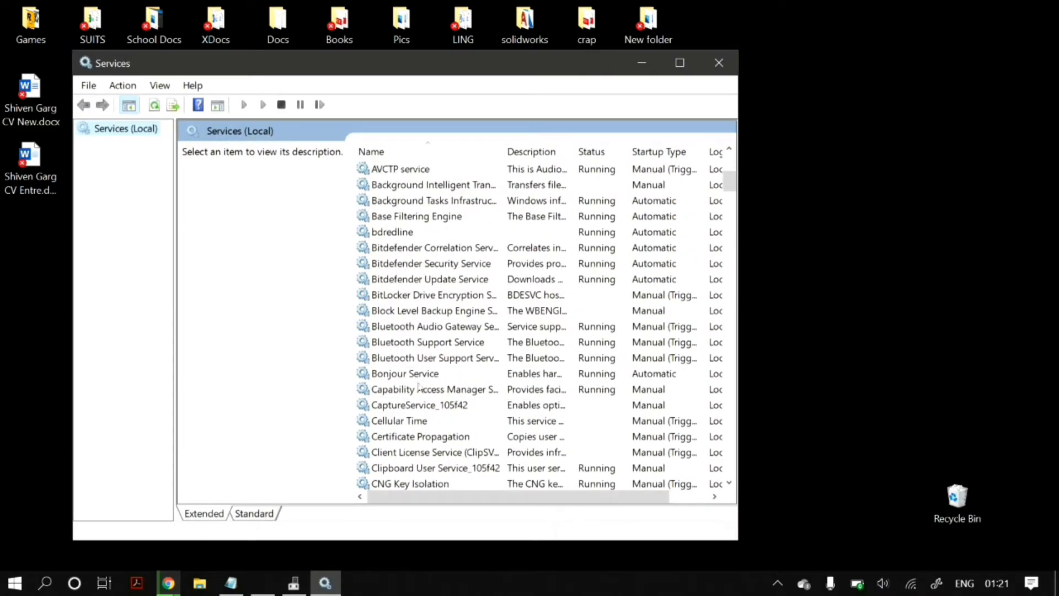
right_click(427, 342)
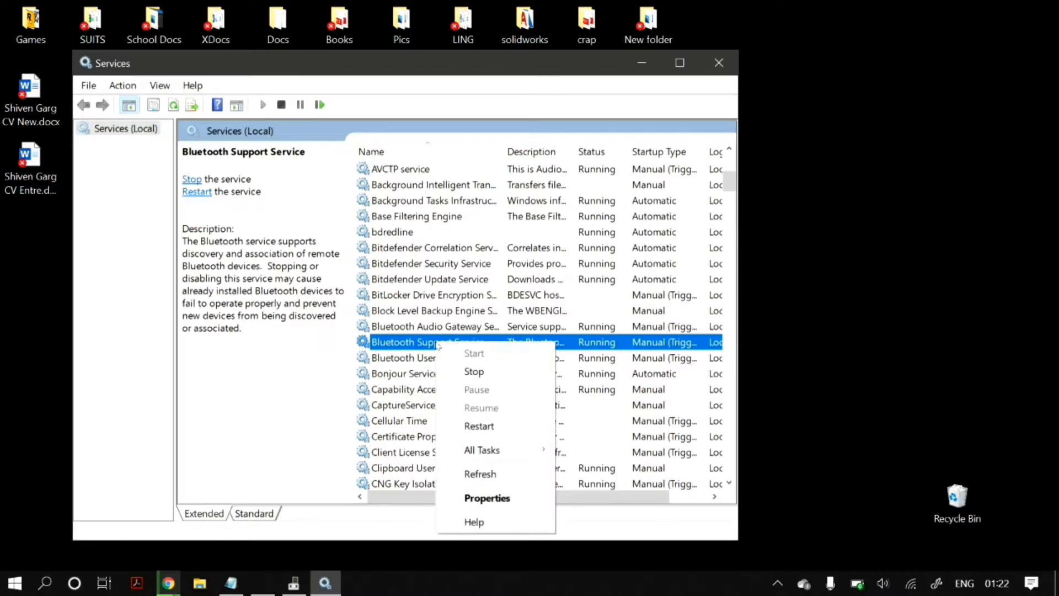
mouse_move(480, 426)
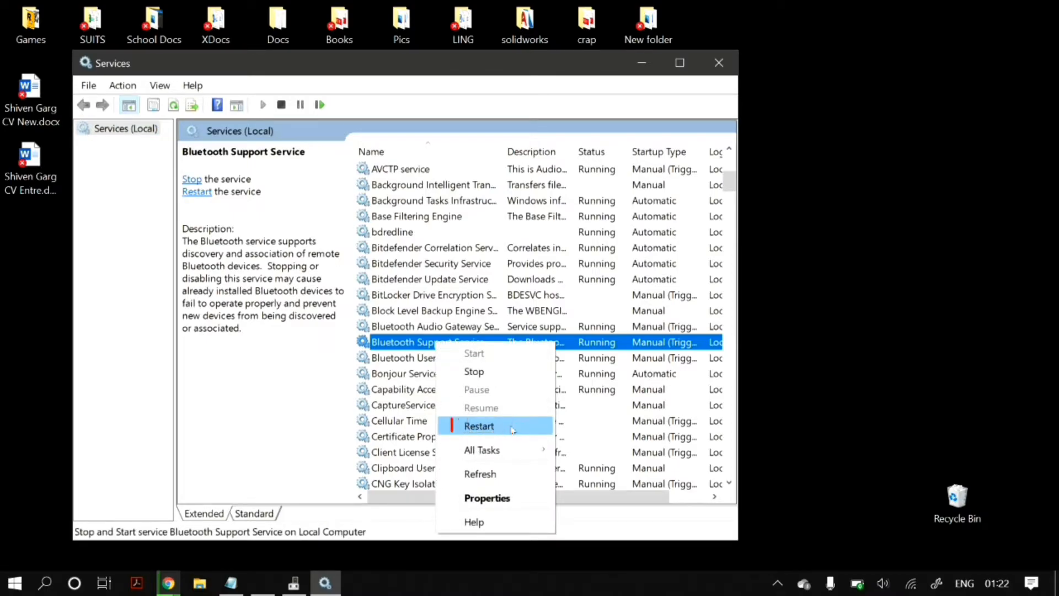
click(478, 426)
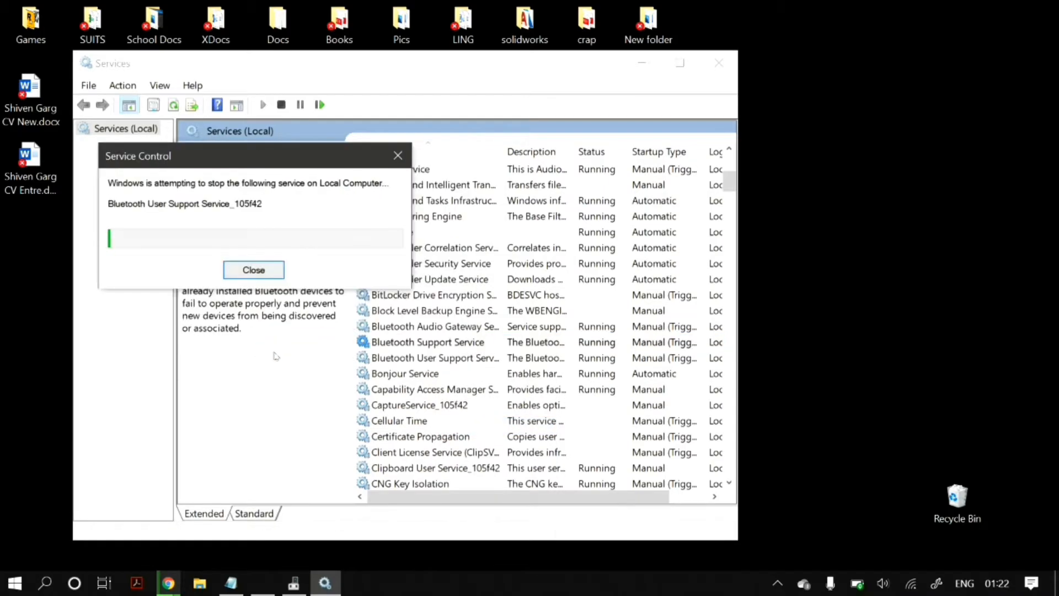
Set Bluetooth Support Service startup type to Automatic and put Services away
click(254, 269)
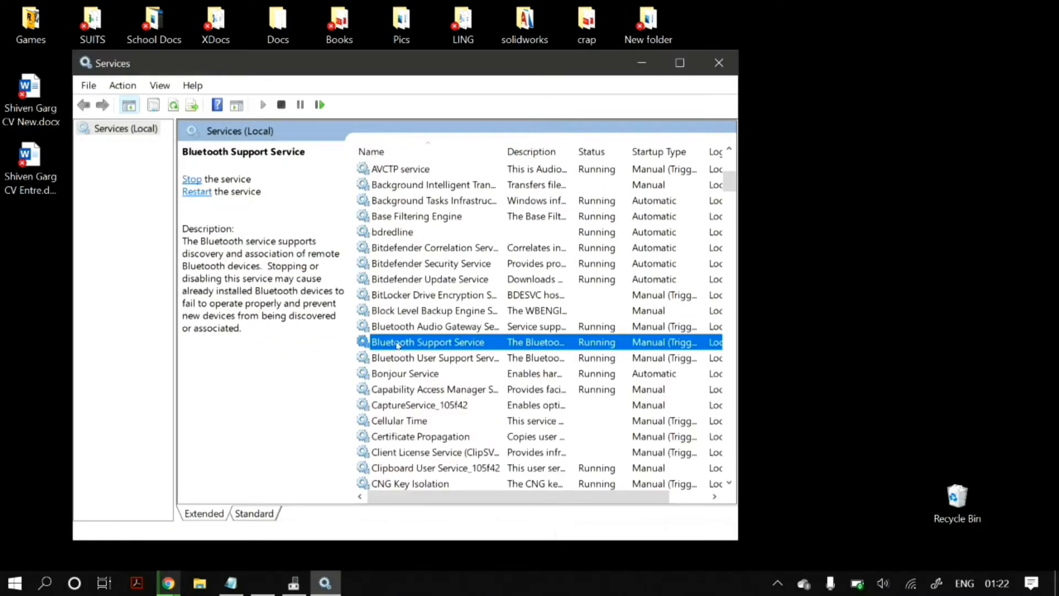
double_click(428, 342)
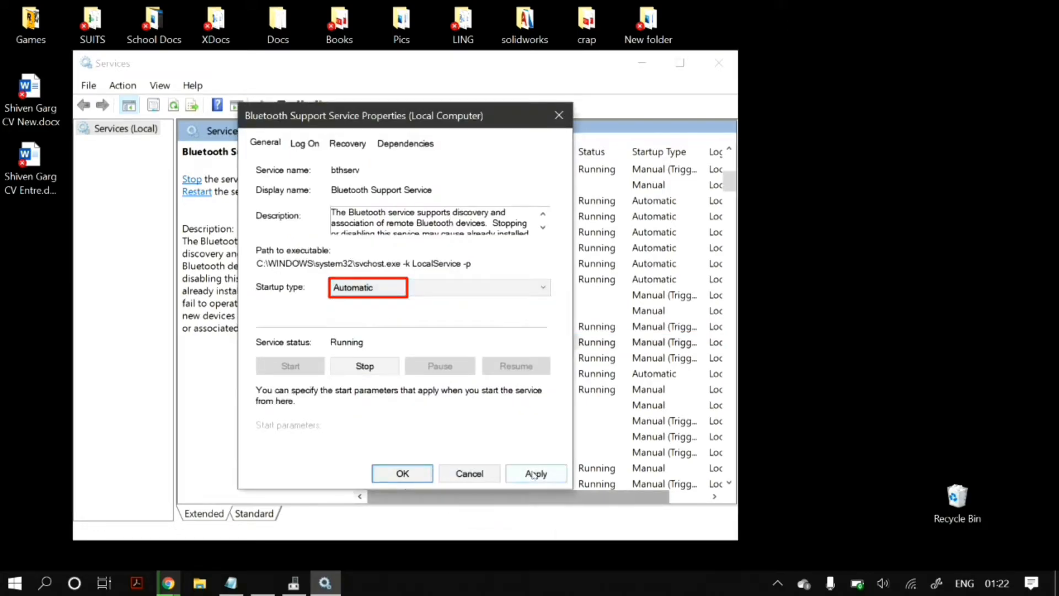
click(402, 474)
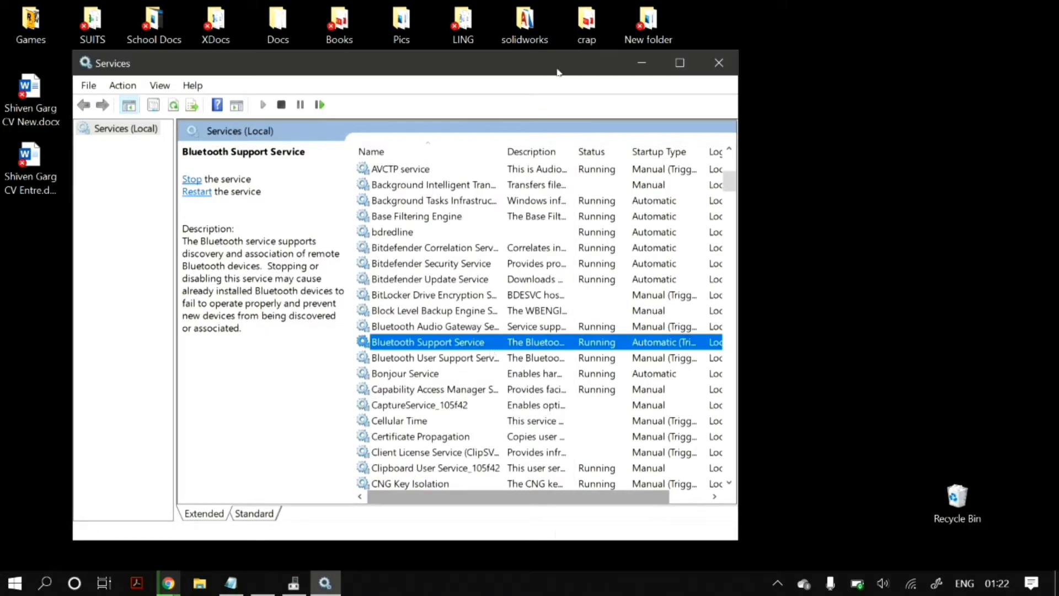
click(718, 63)
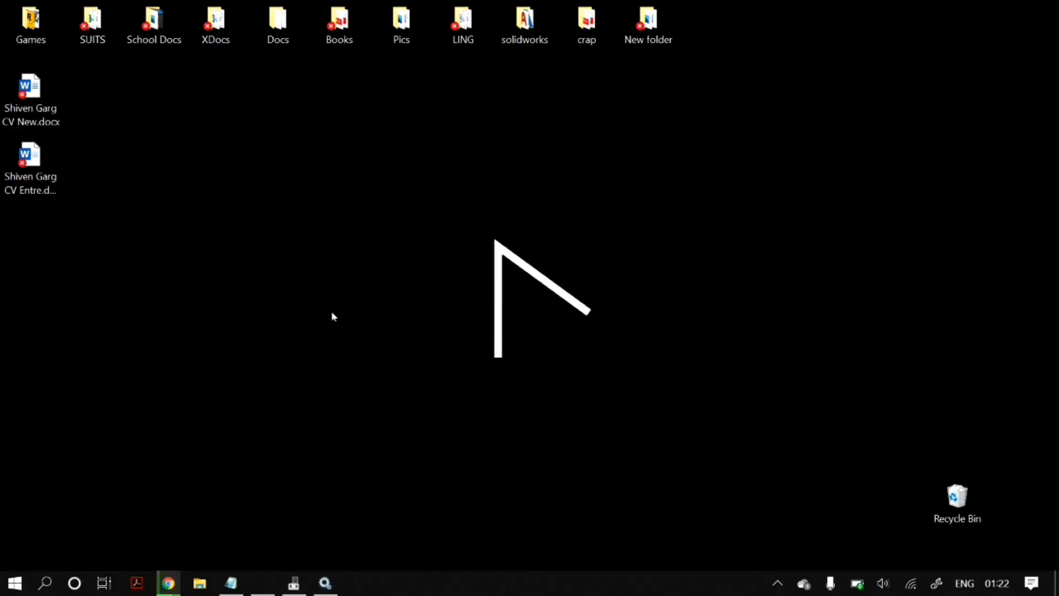
mouse_move(290, 317)
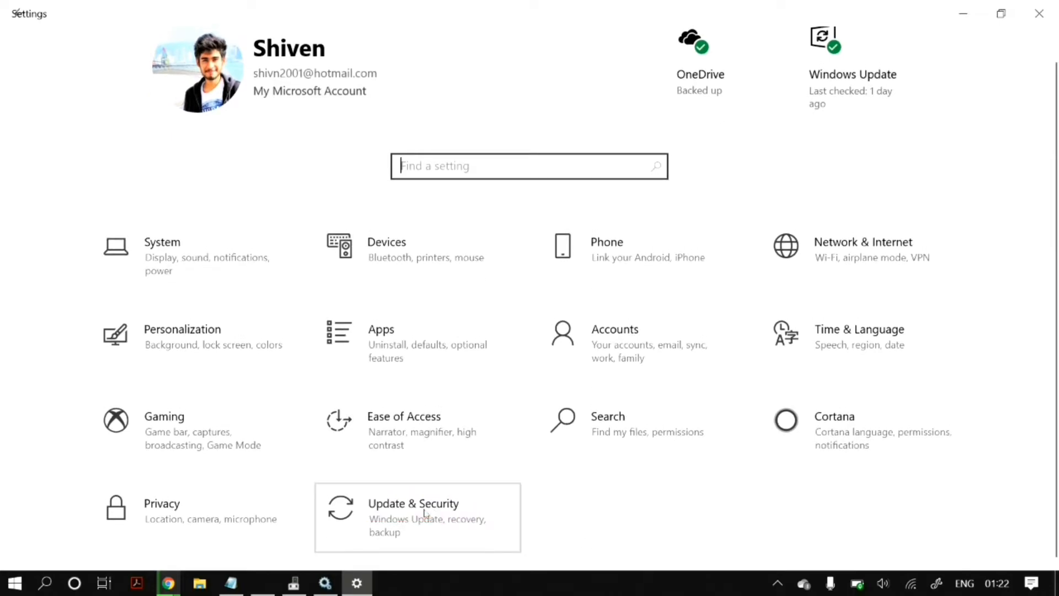
Run the Bluetooth troubleshooter under Update & Security, then close its results and minimize Settings
click(413, 503)
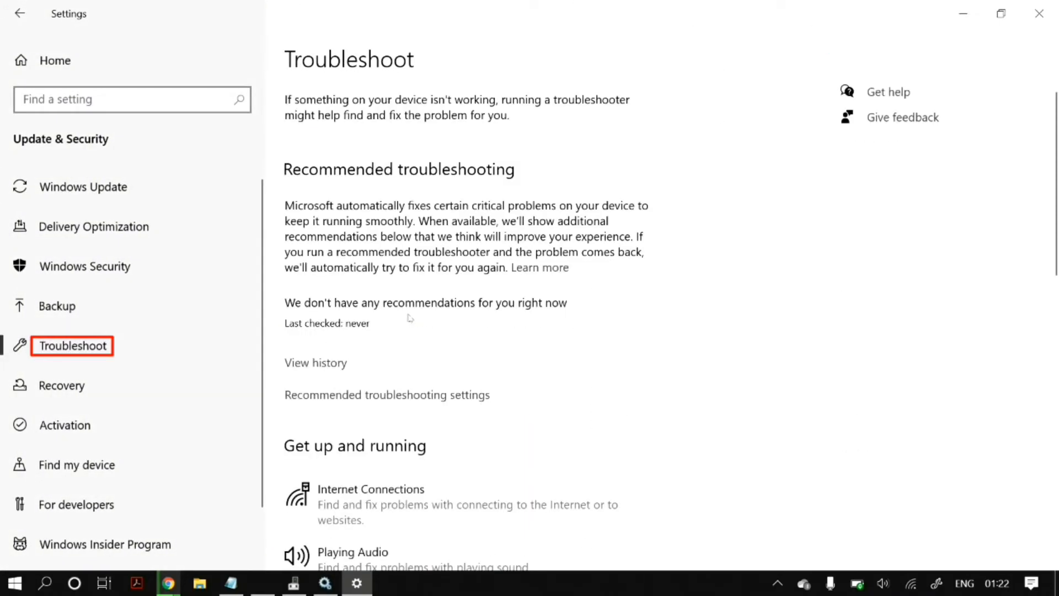
scroll(down, 3)
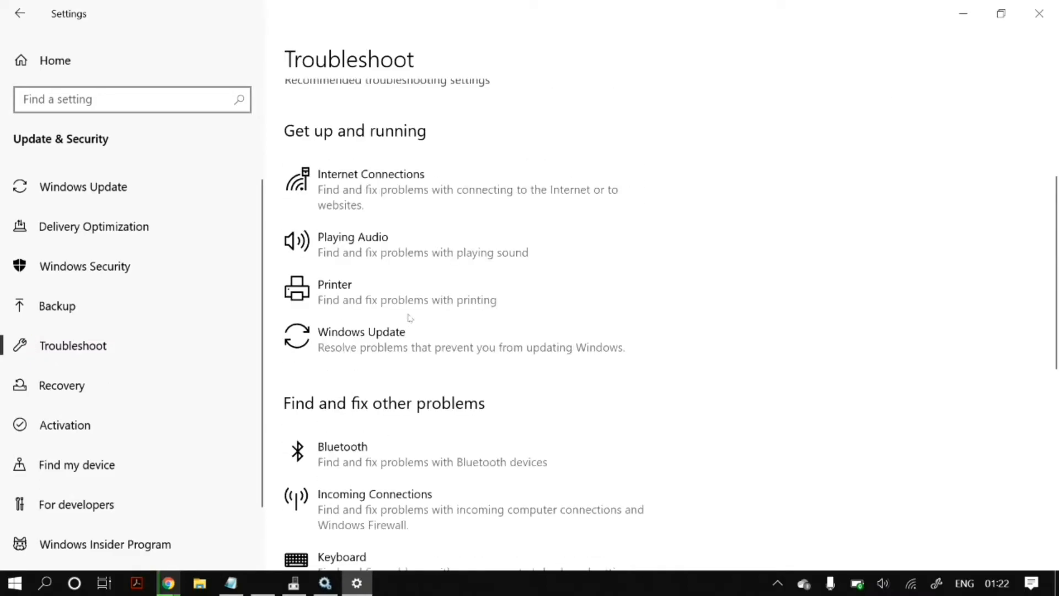
scroll(down, 3)
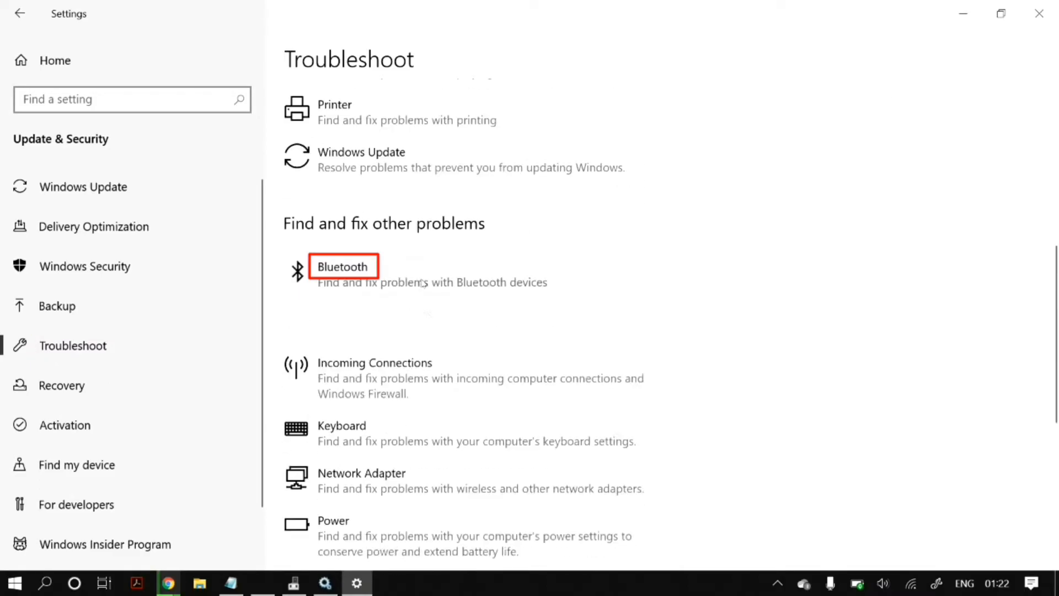
click(342, 266)
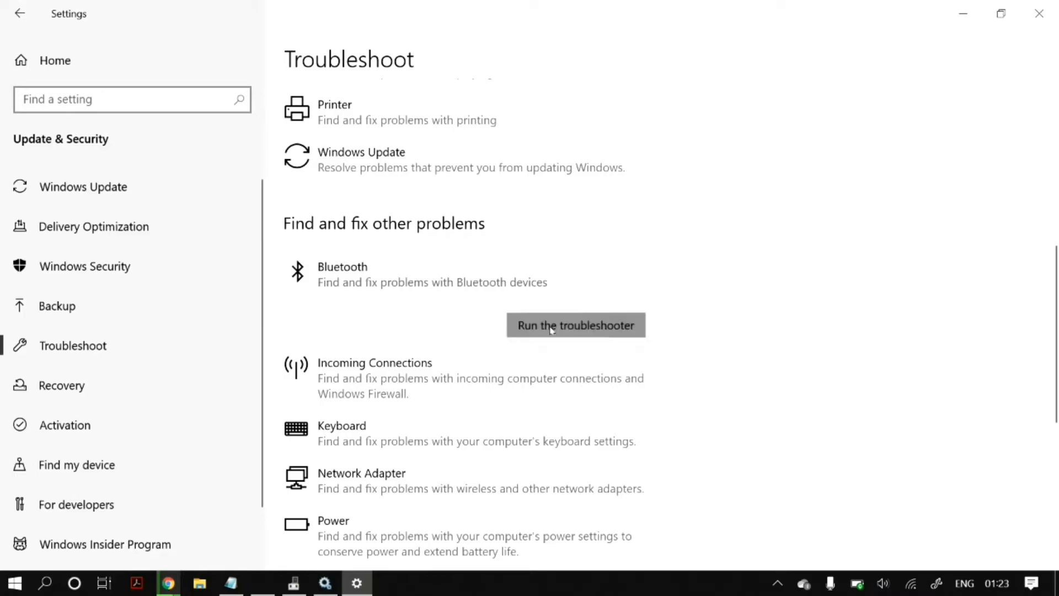
click(575, 324)
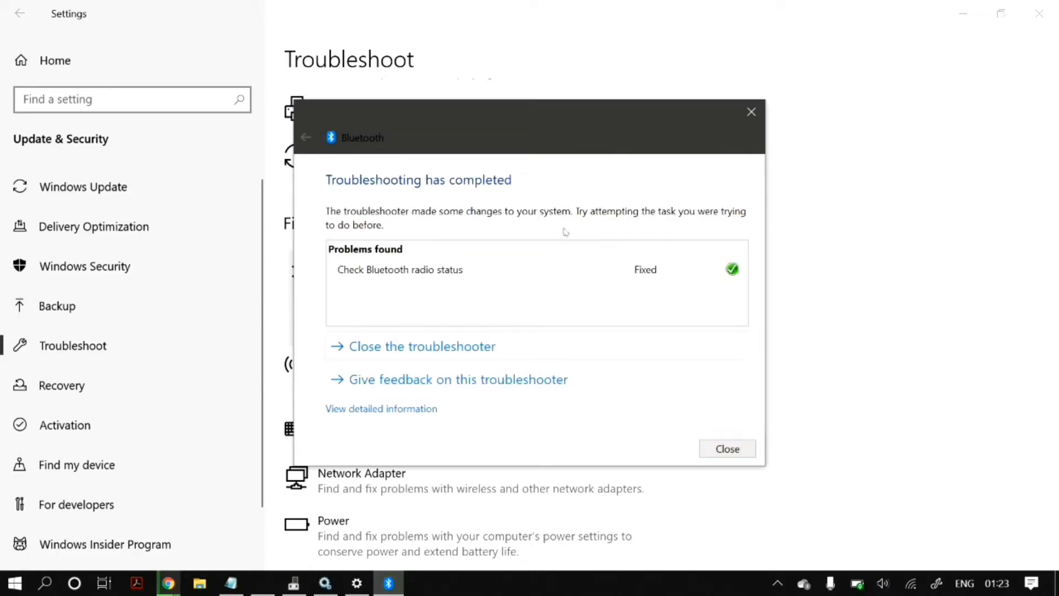
click(727, 449)
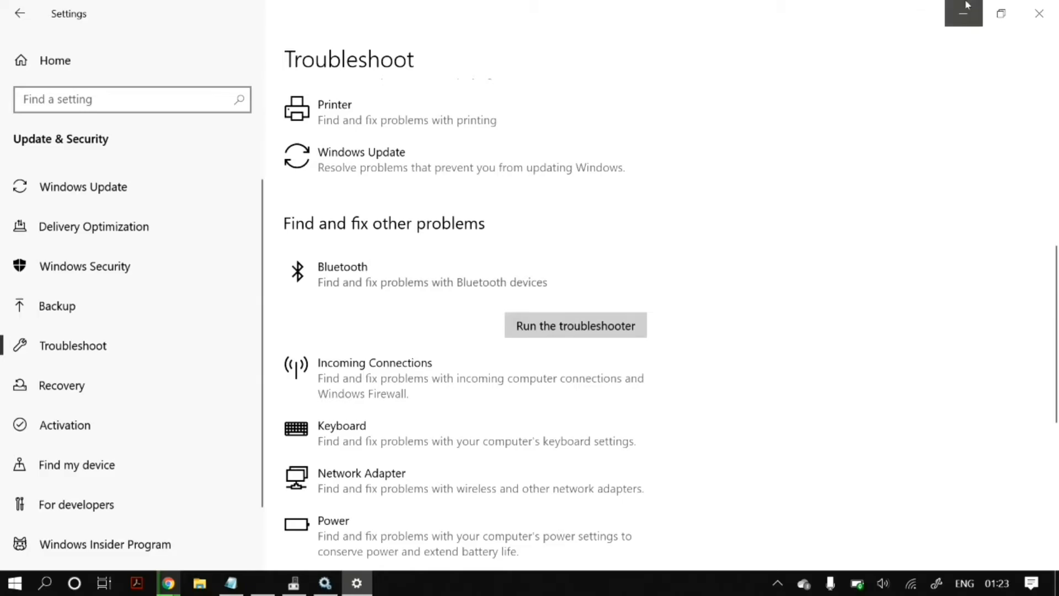
click(963, 14)
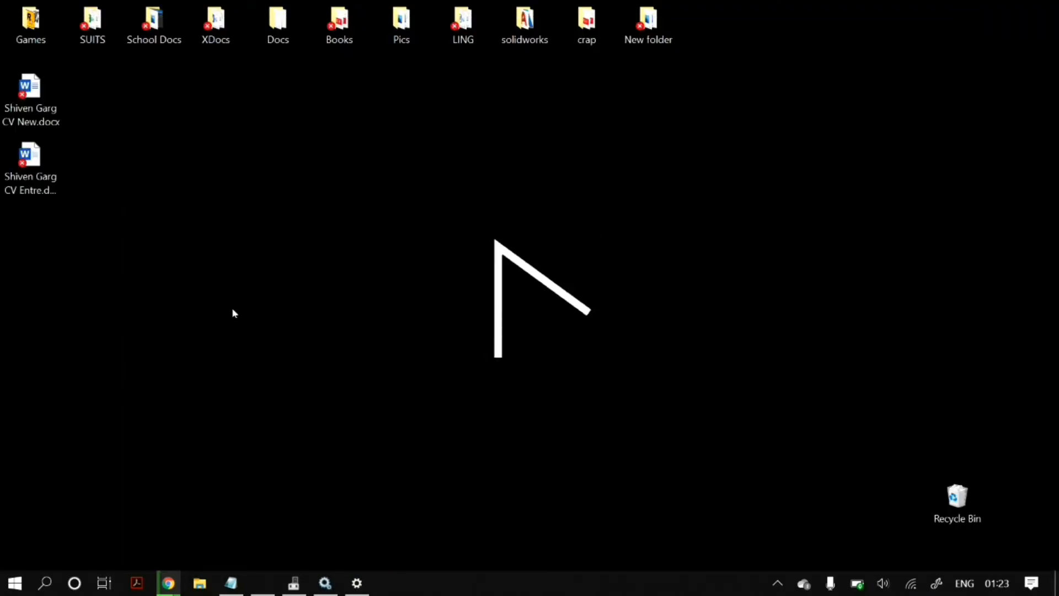
mouse_move(286, 348)
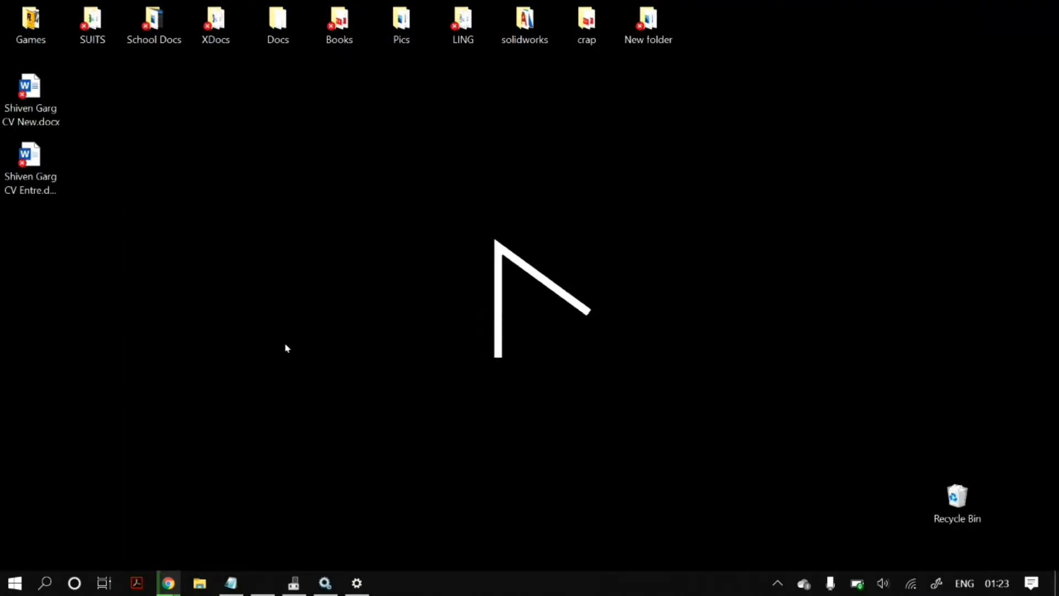
In Device Manager, view the Intel Wireless Bluetooth adapter's Power Management properties
click(294, 583)
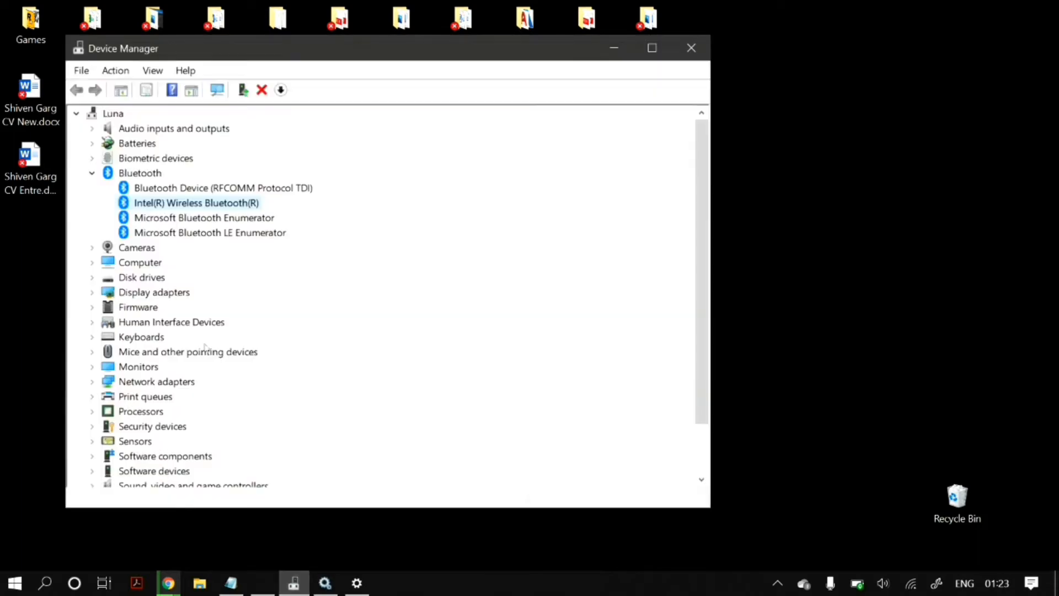
mouse_move(405, 222)
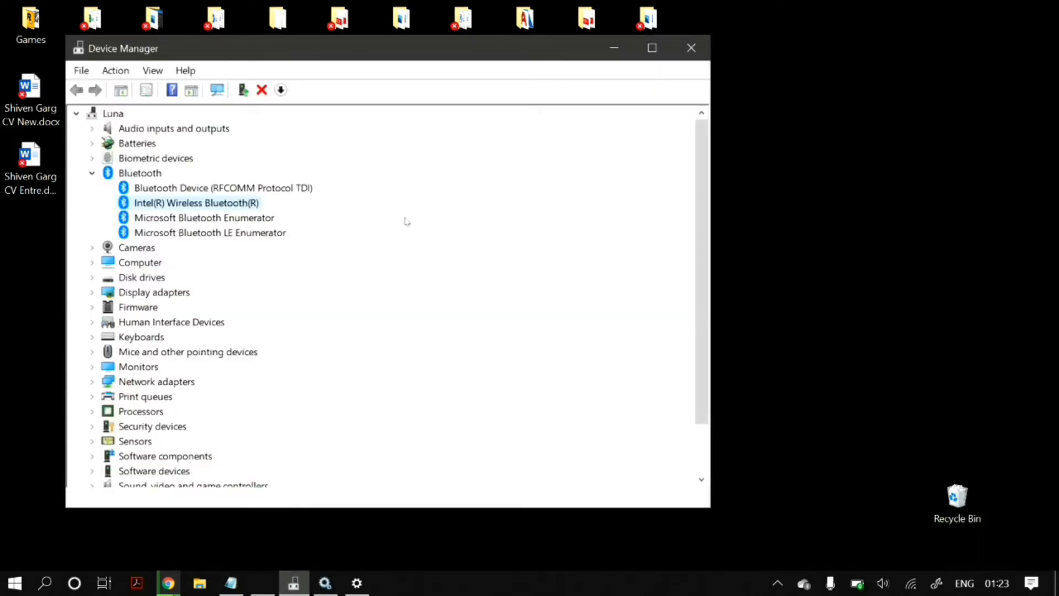
click(197, 203)
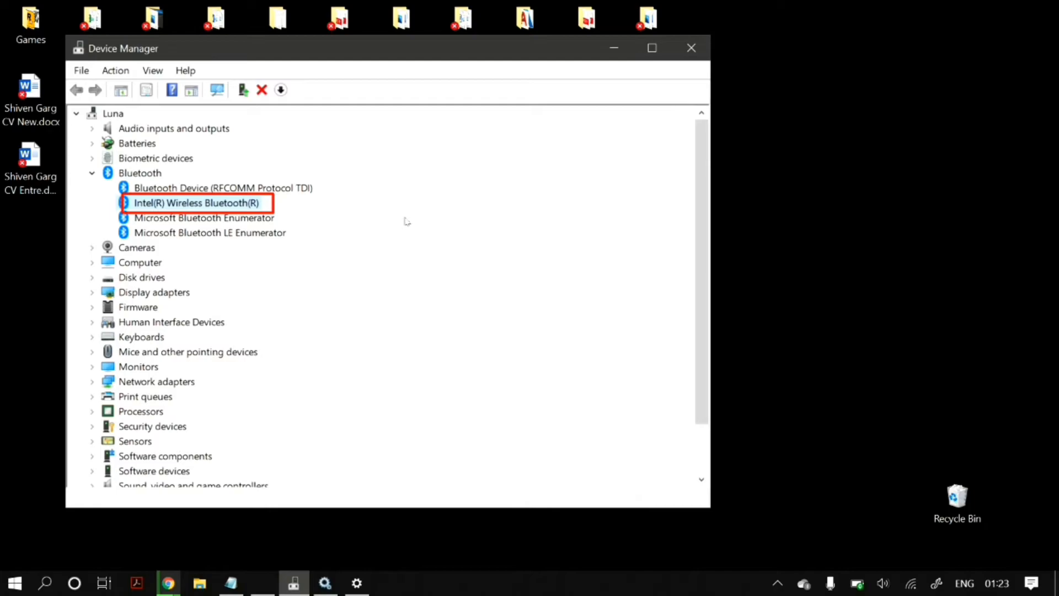
right_click(195, 203)
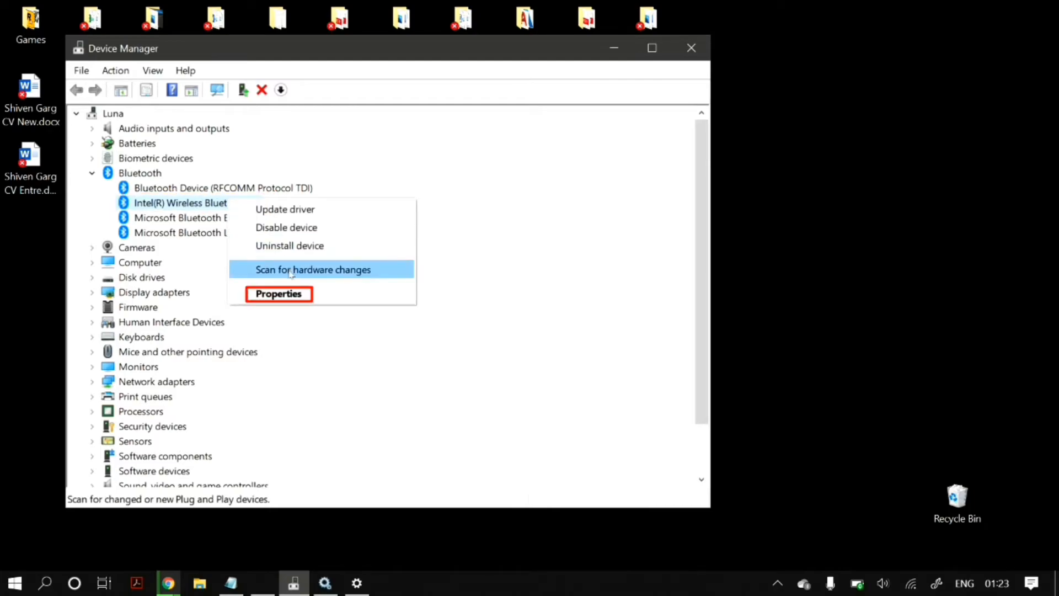
click(278, 294)
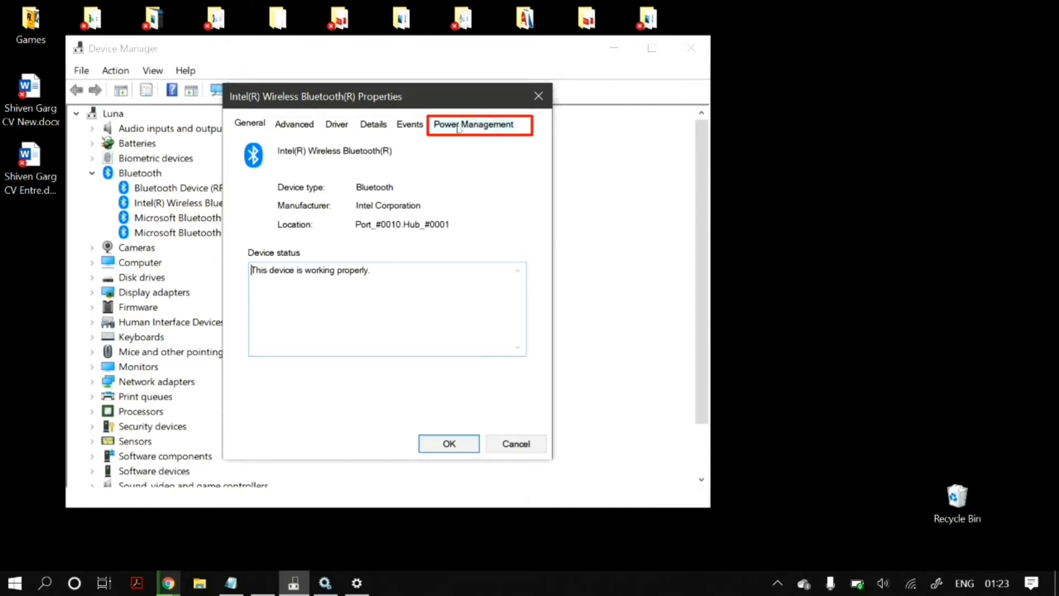
click(473, 124)
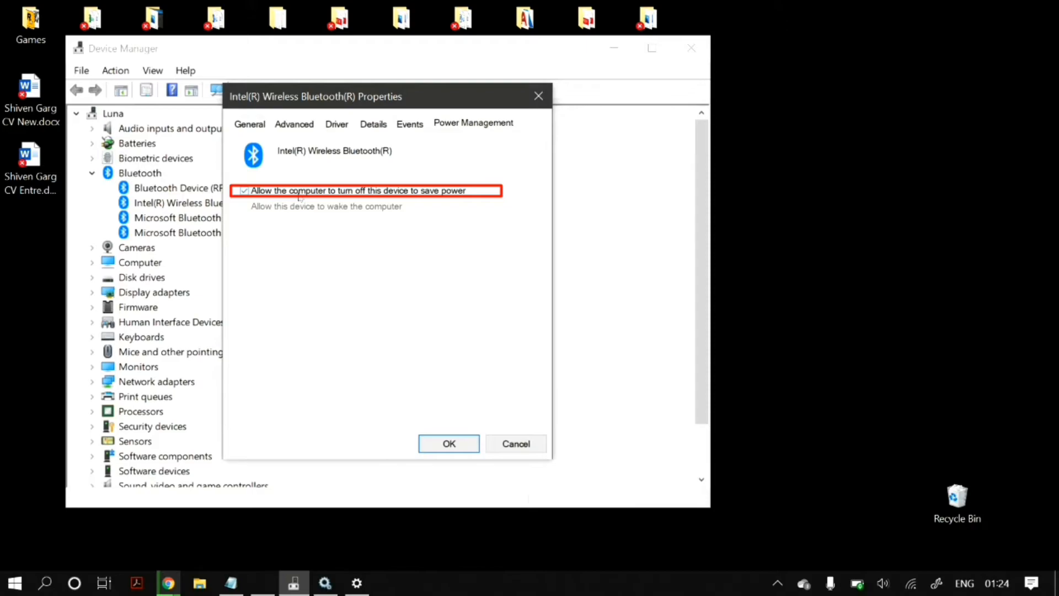
Uncheck 'Allow the computer to turn off this device', apply, and close Device Manager
click(244, 189)
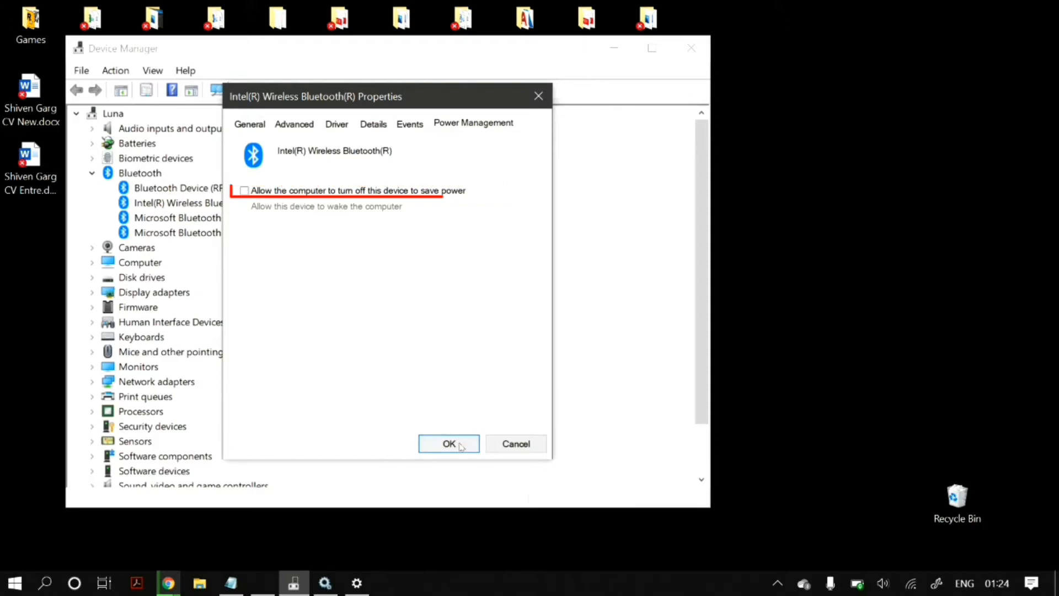
click(448, 444)
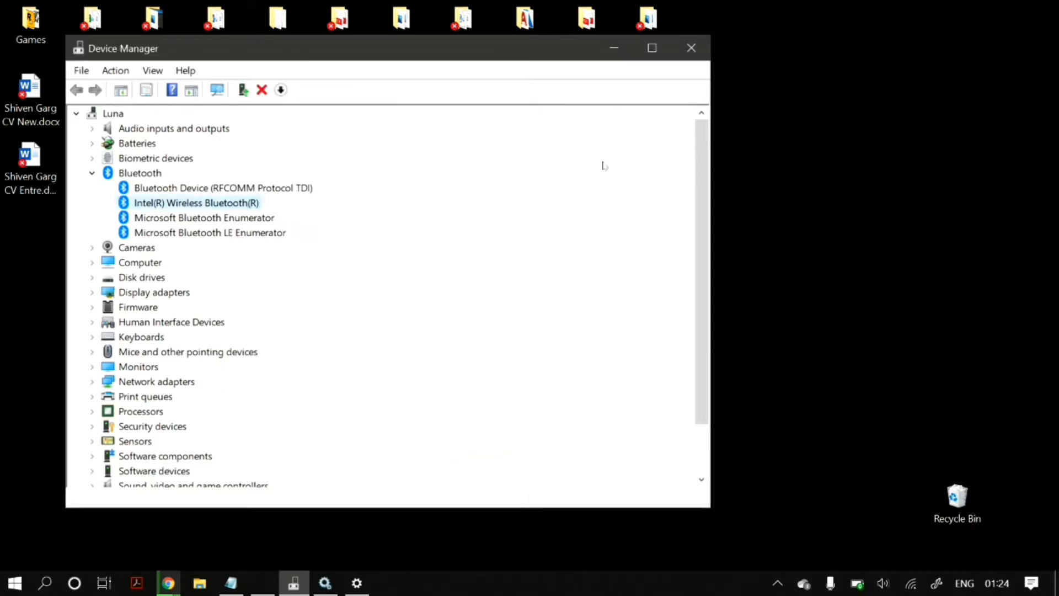
click(691, 48)
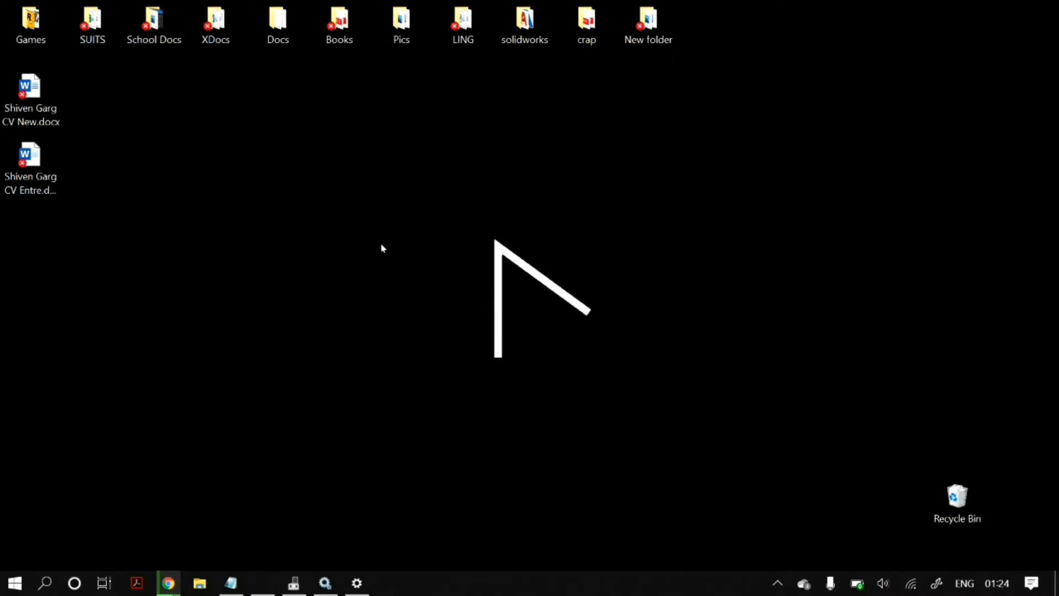
mouse_move(3, 391)
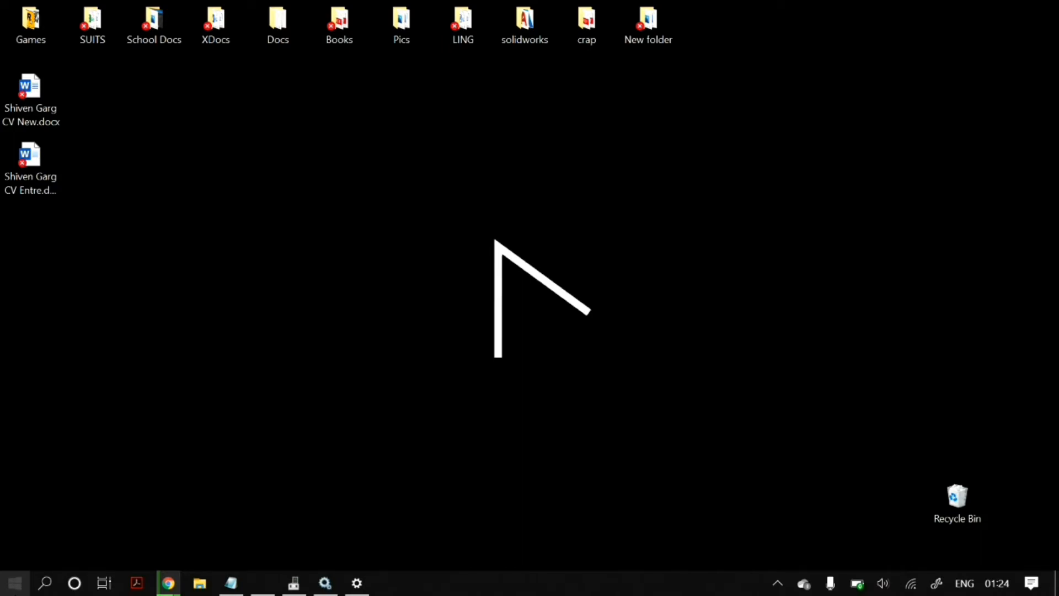
Search 'windows' to reach Windows Update, start a check for updates, and close Settings
text(windows)
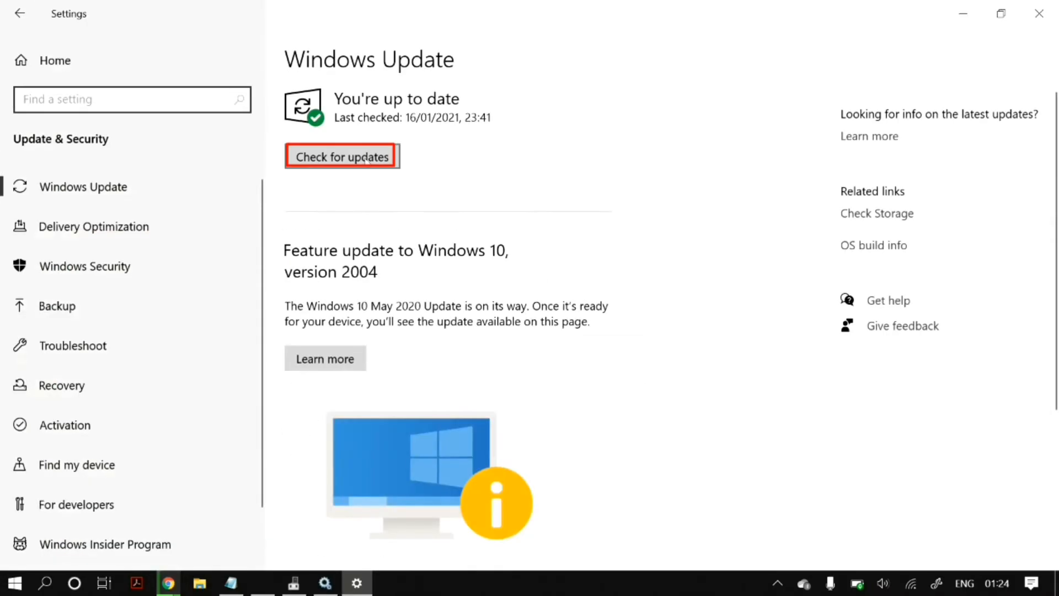
click(342, 155)
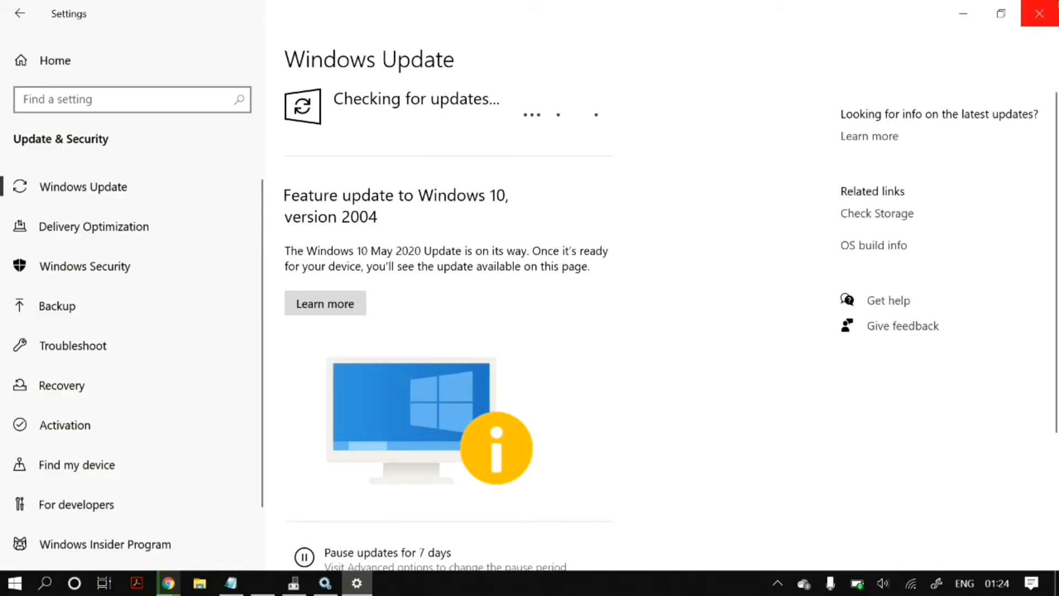
click(1039, 14)
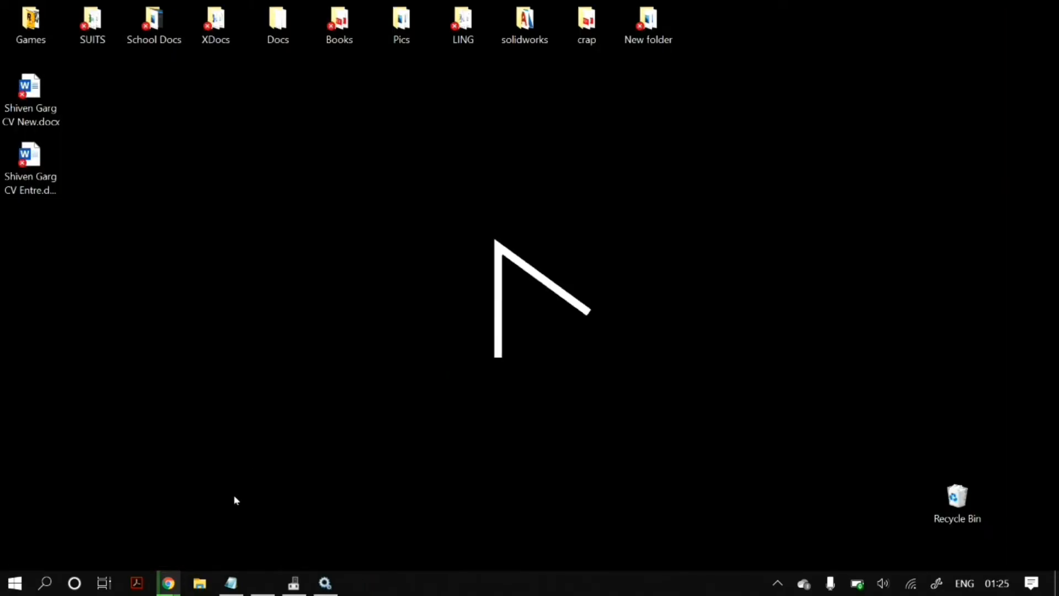
Confirm Bluetooth is on in Bluetooth & other devices settings, then close it
click(357, 583)
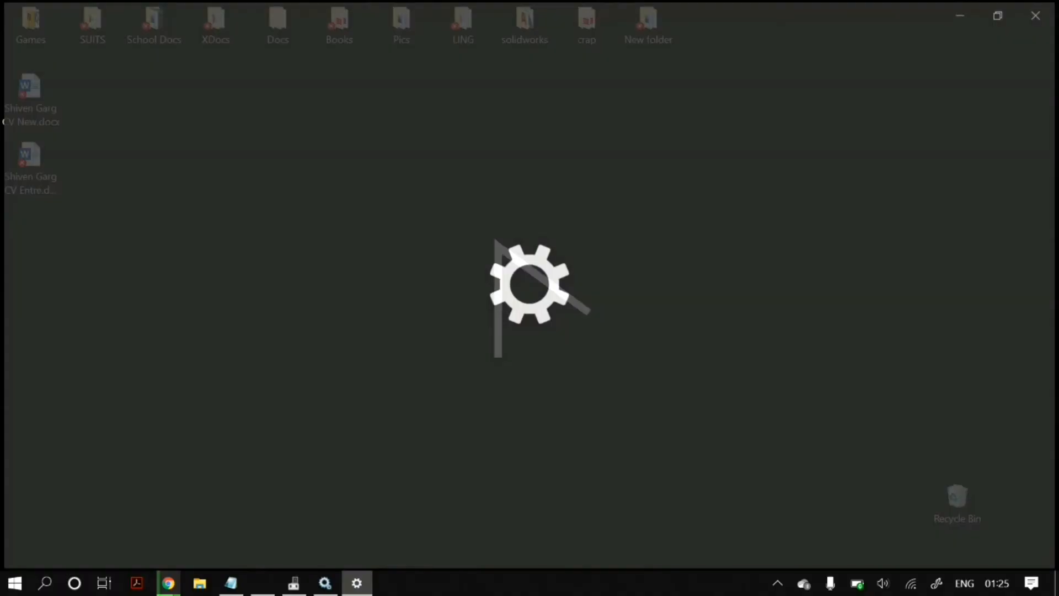
click(356, 583)
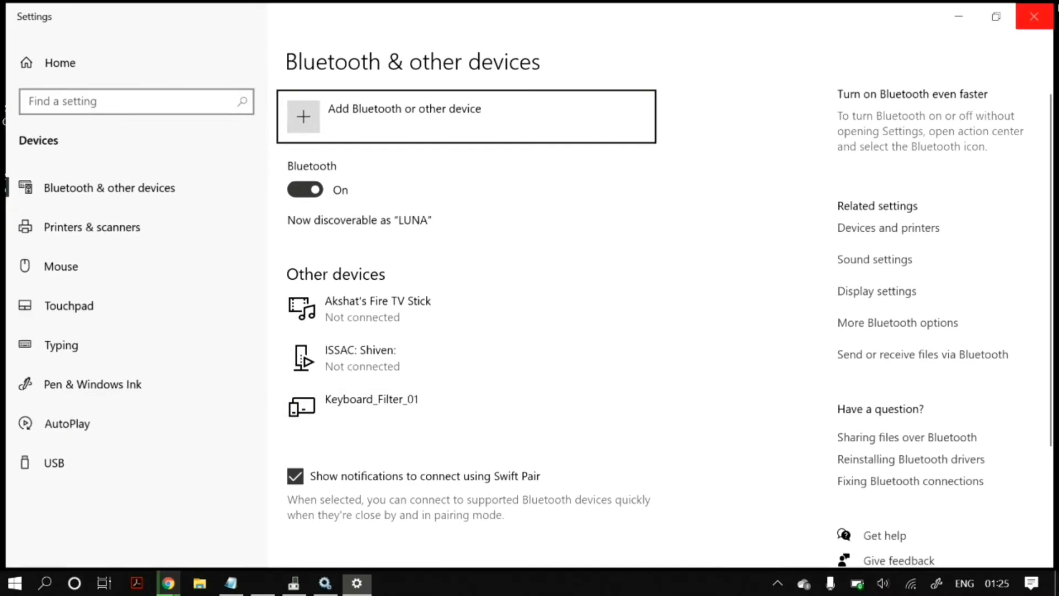
click(1033, 17)
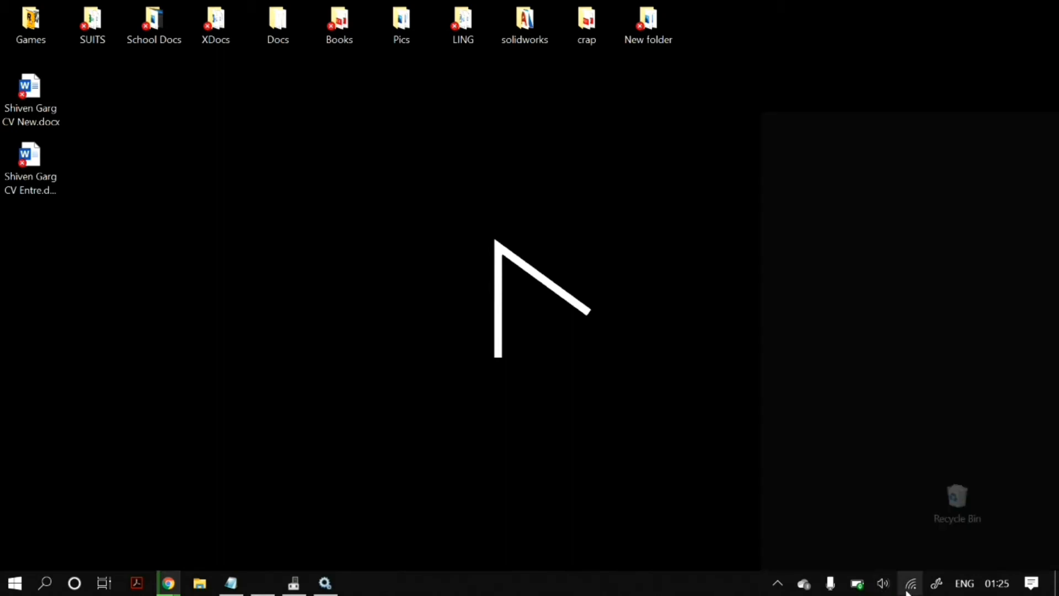
From the network tray flyout, turn Wi-Fi off and switch airplane mode on
click(911, 583)
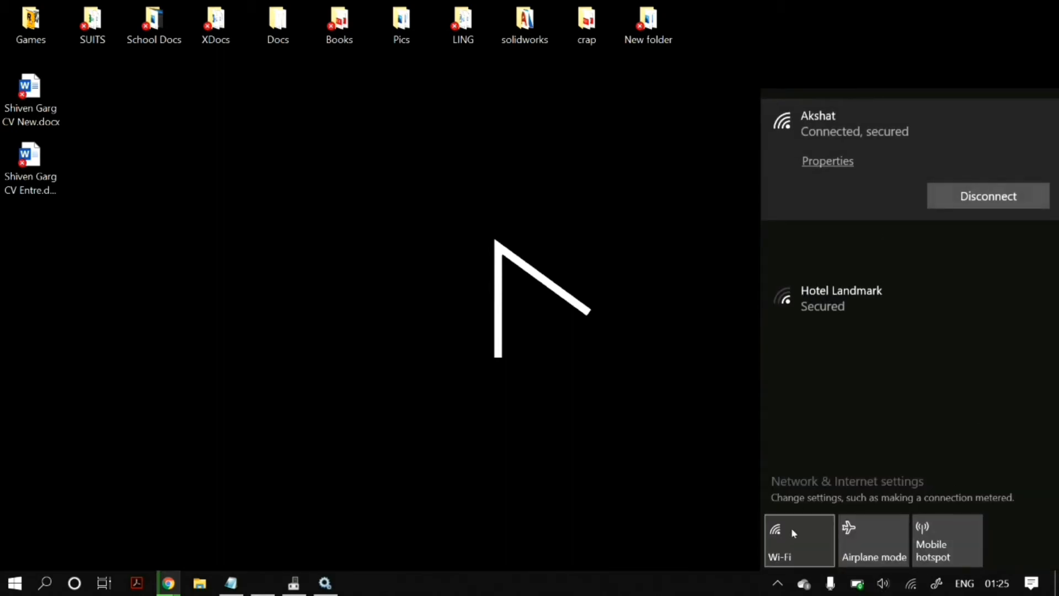
click(799, 541)
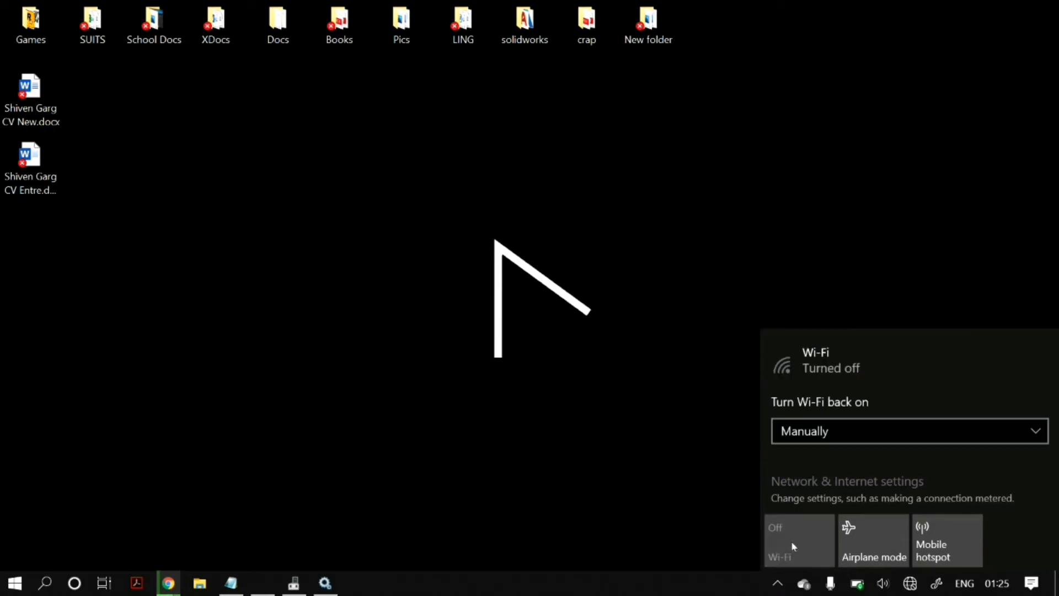
click(873, 541)
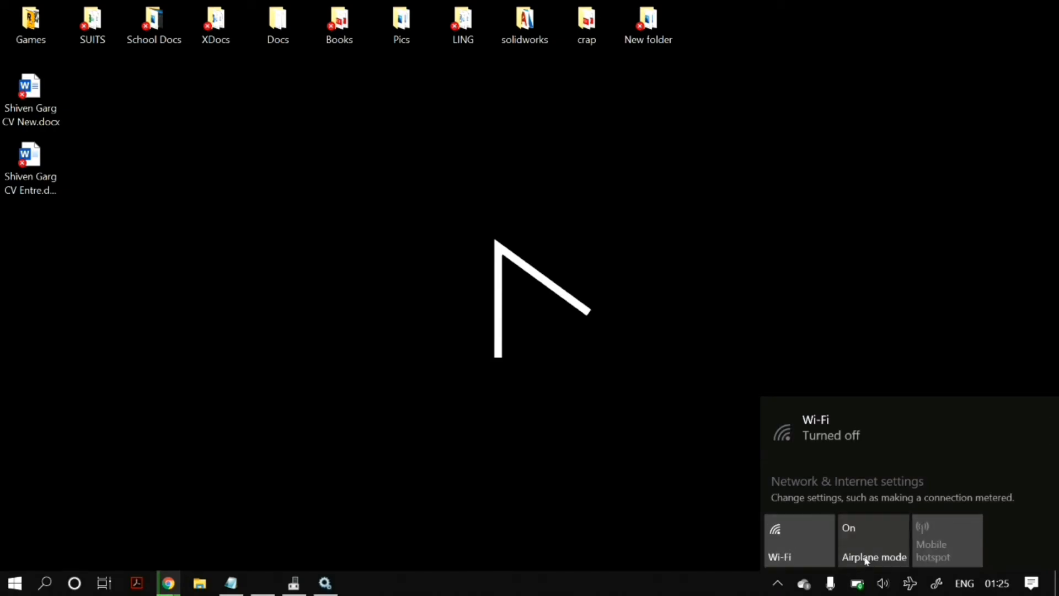
click(573, 399)
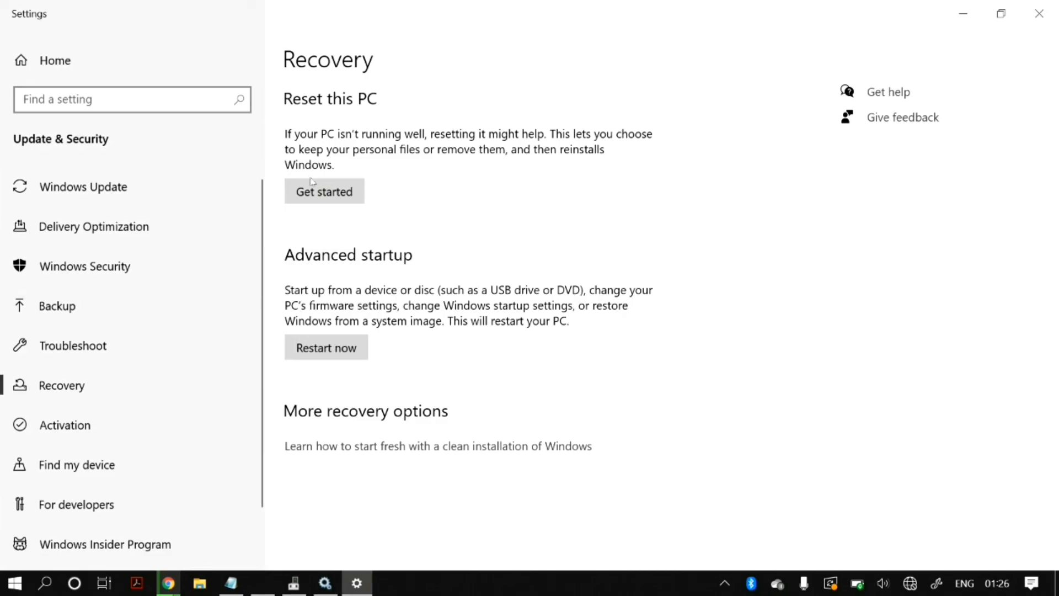
Start Reset this PC from Recovery to show its options, then cancel without resetting
click(324, 191)
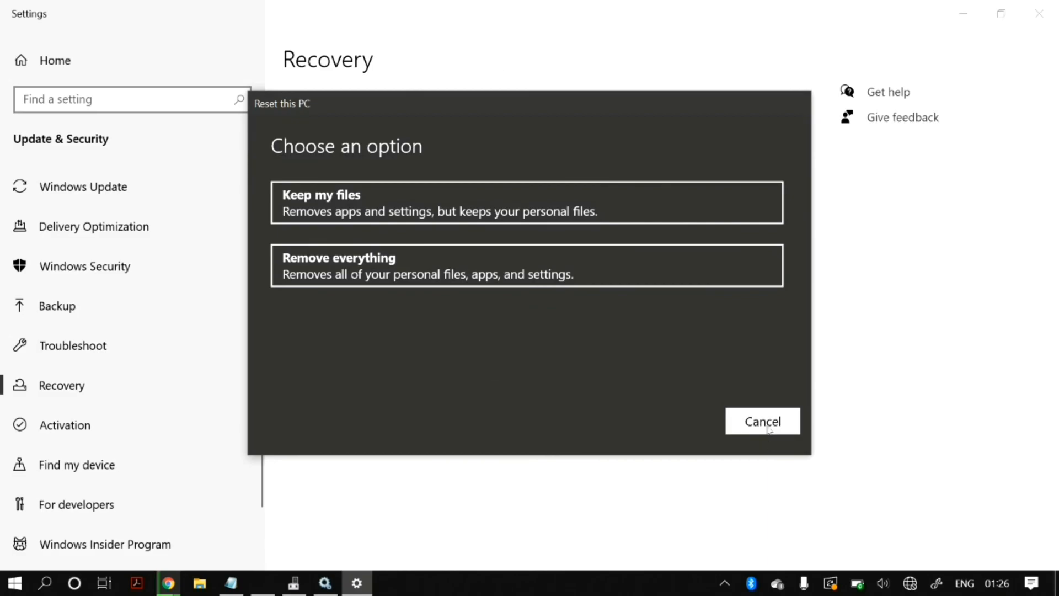
click(763, 420)
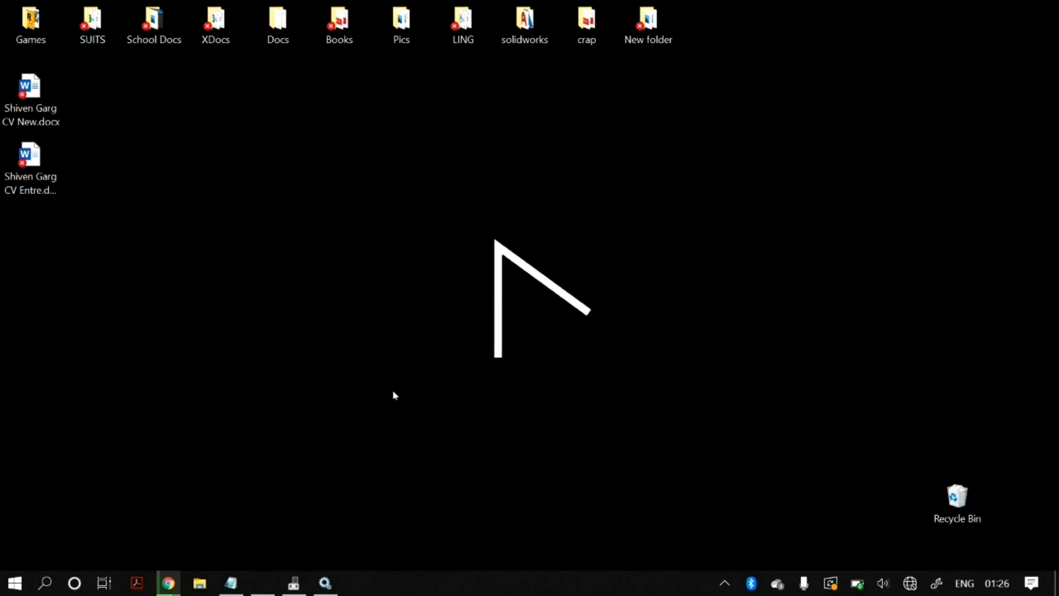
mouse_move(720, 495)
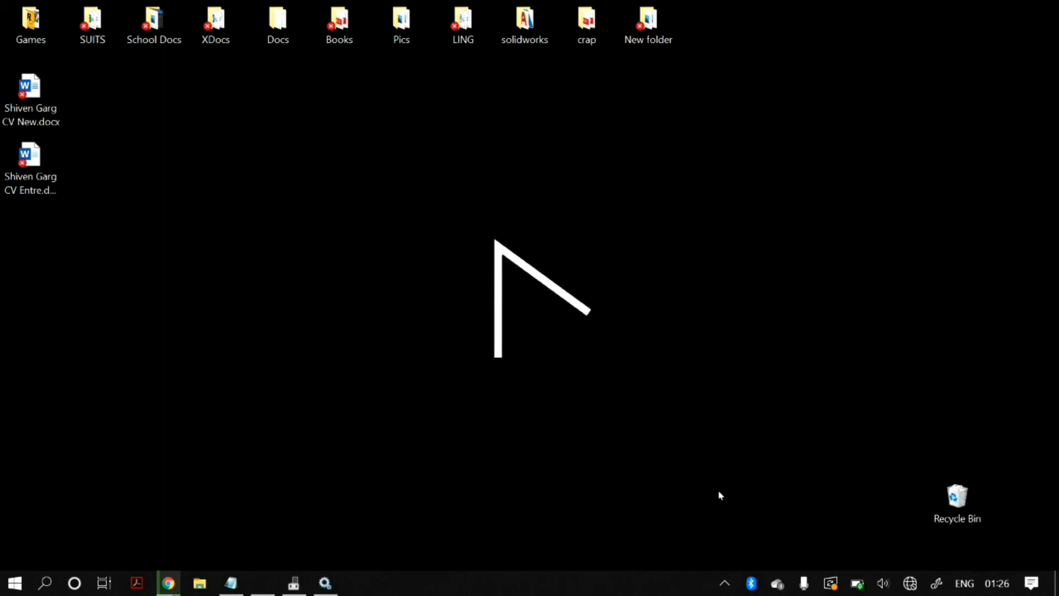
Expand the hidden notification-area icons from the system tray up-arrow
click(724, 582)
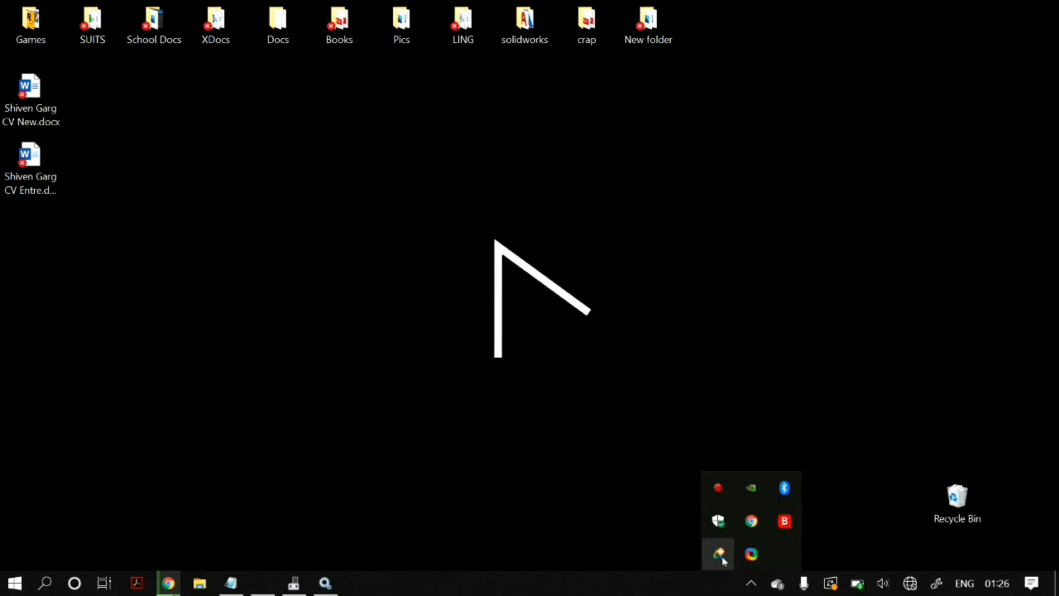